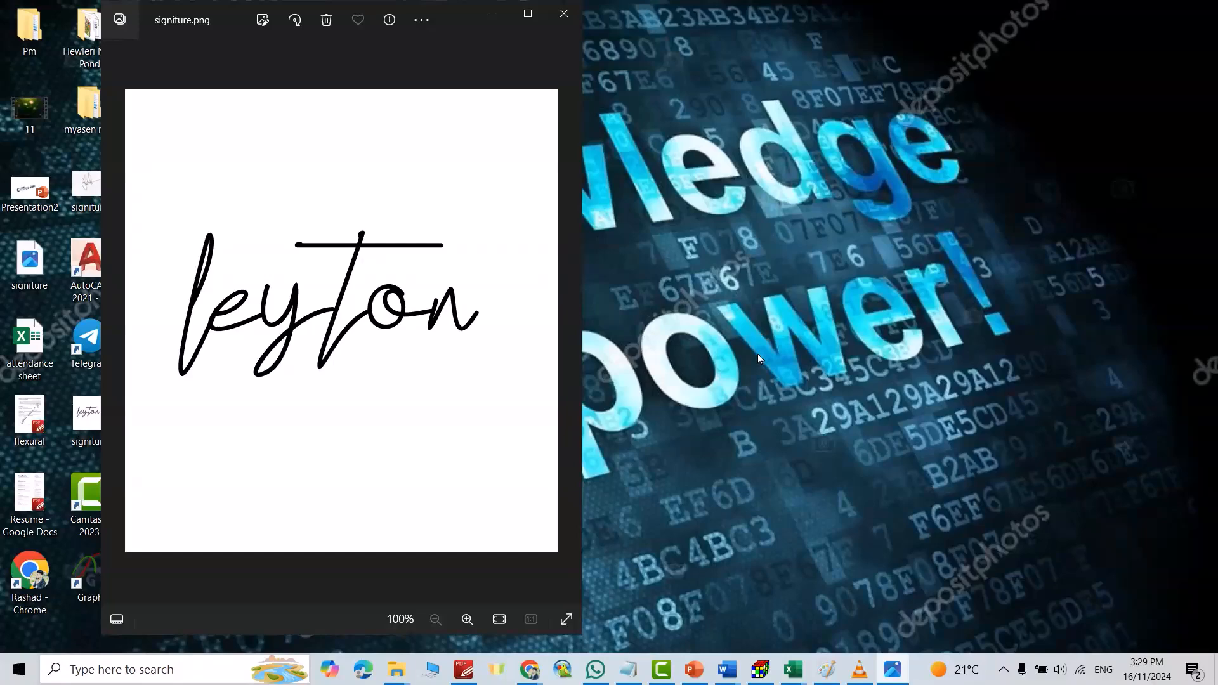
pyautogui.moveTo(261, 428)
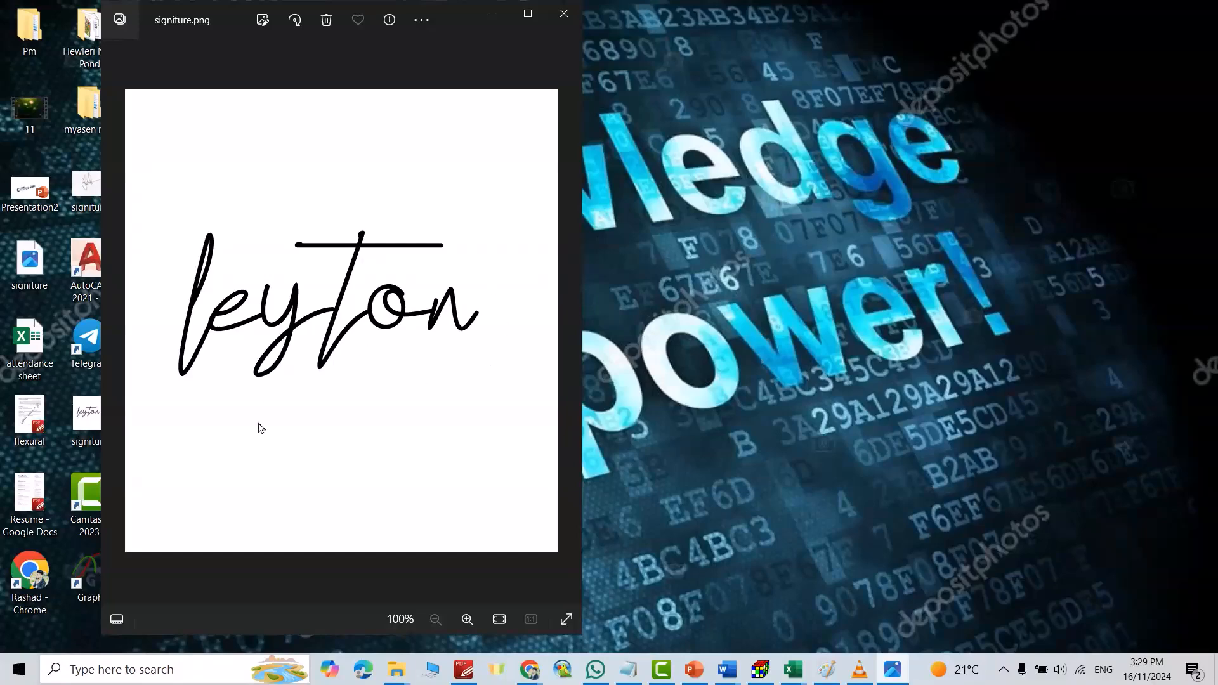
pyautogui.moveTo(725, 668)
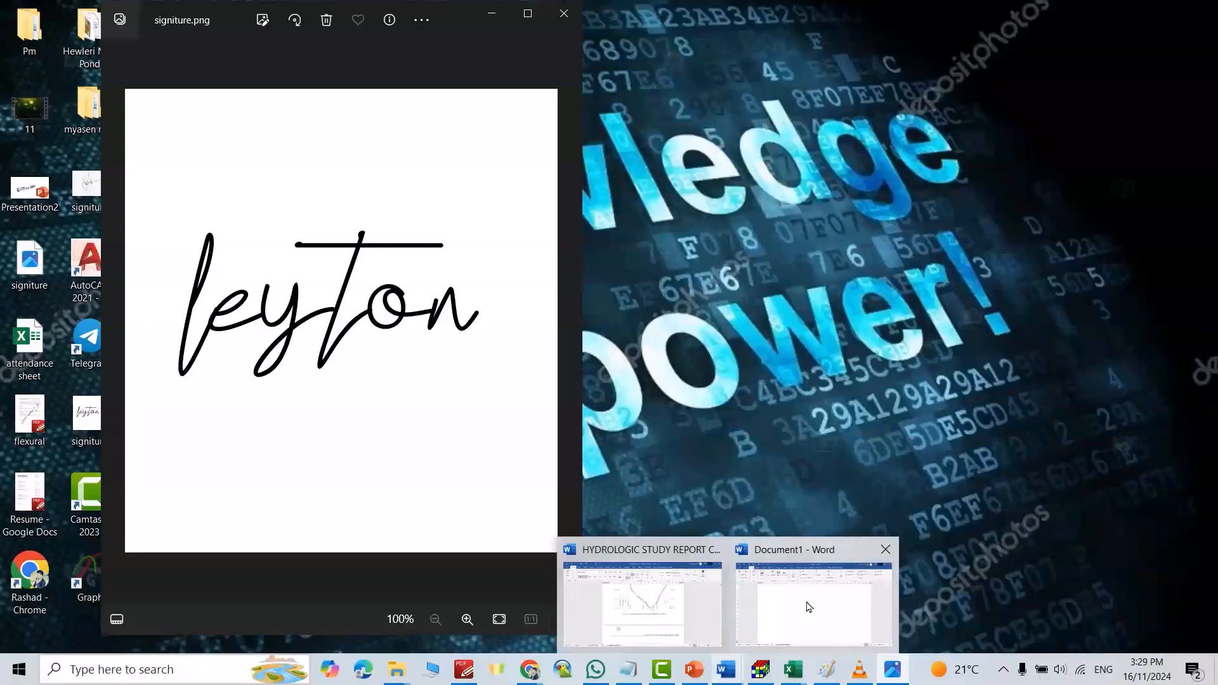
# Insert the saved Eng_School Signiture Quick Part into the blank Document1
pyautogui.click(814, 607)
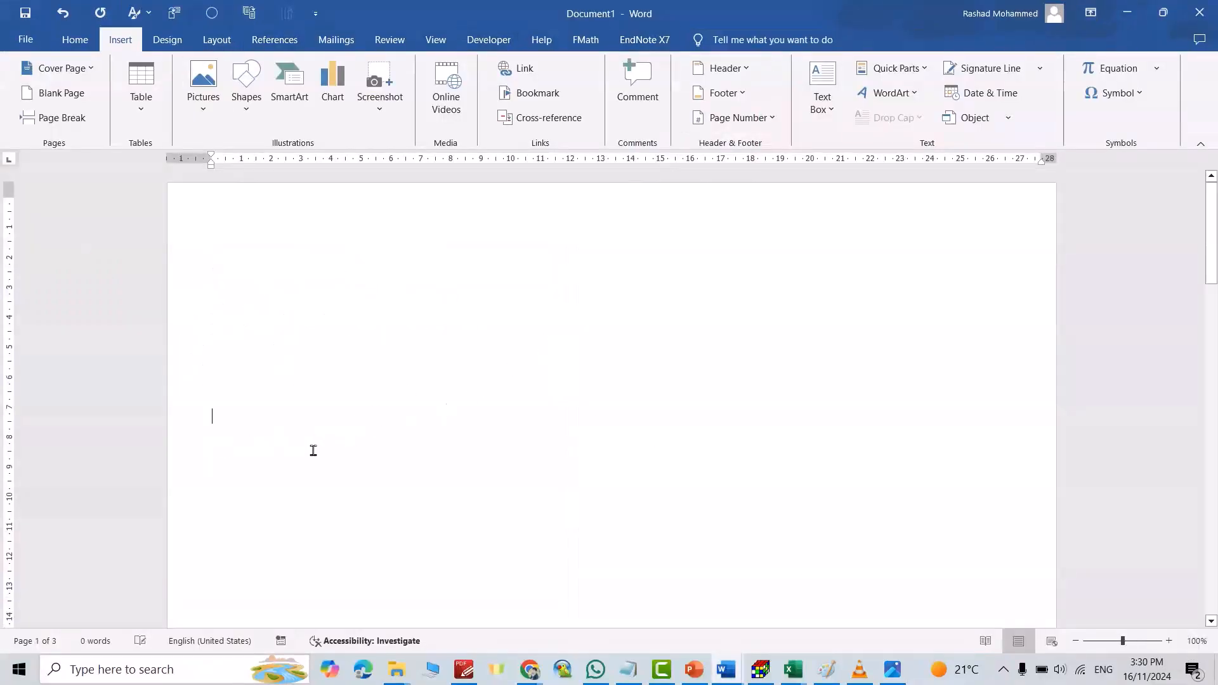
pyautogui.moveTo(801, 207)
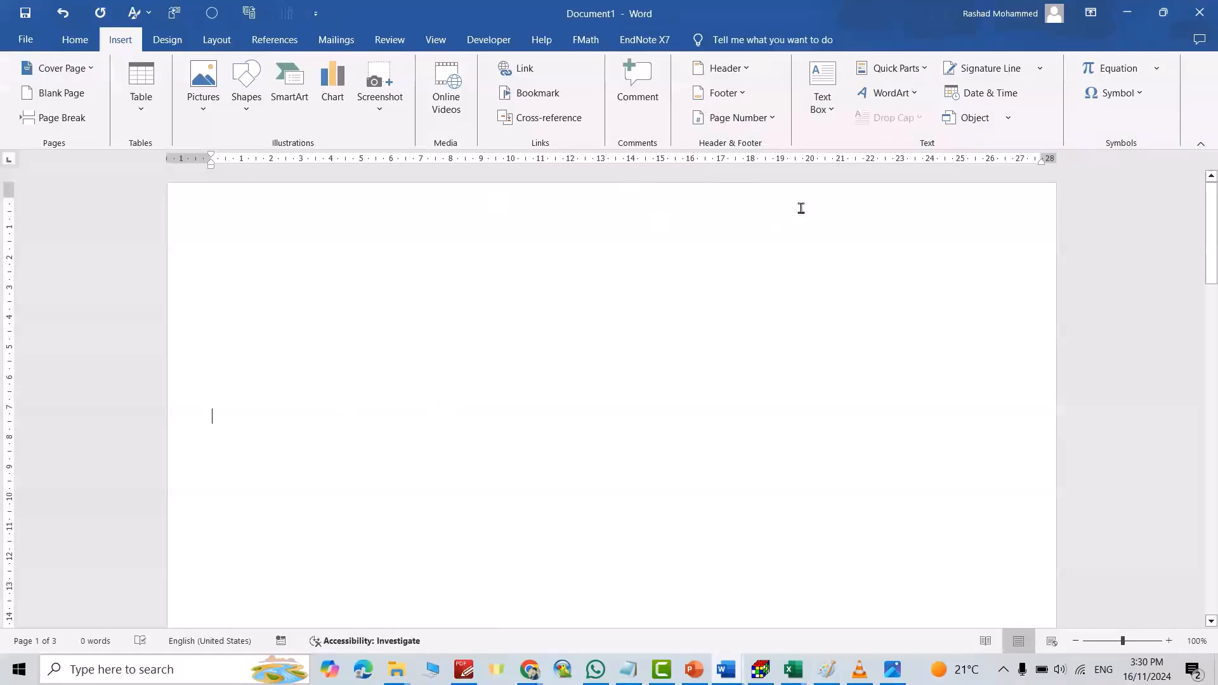
pyautogui.click(895, 69)
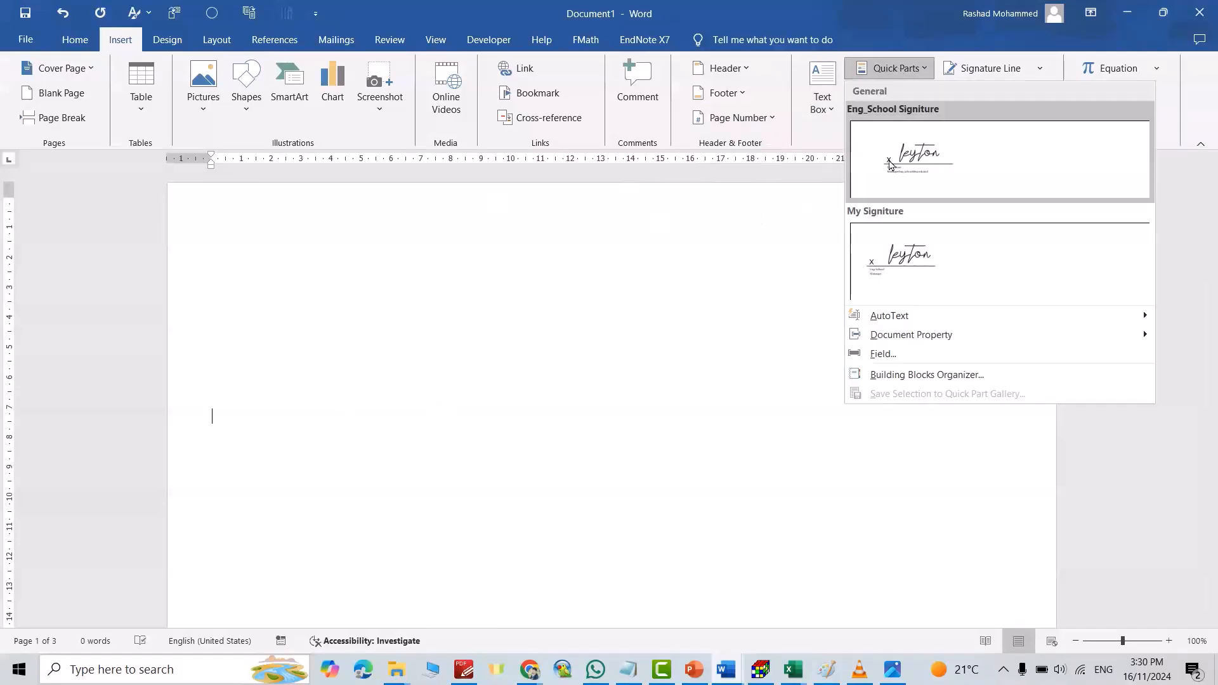
pyautogui.click(901, 261)
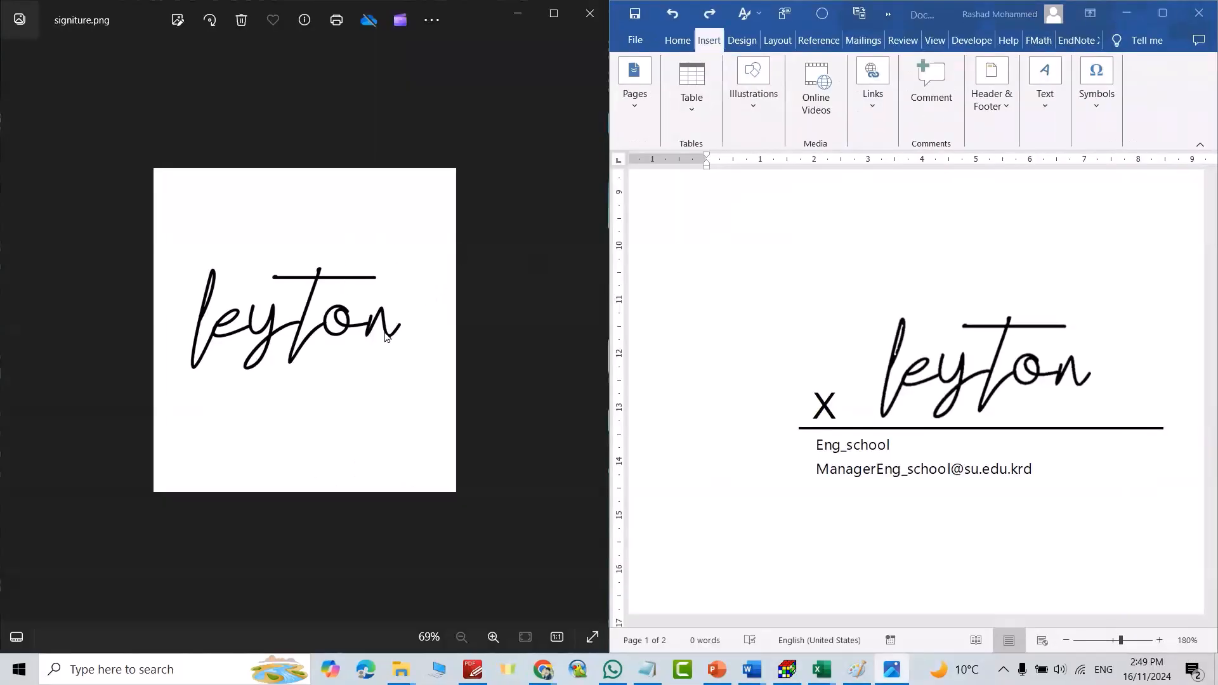
pyautogui.moveTo(378, 264)
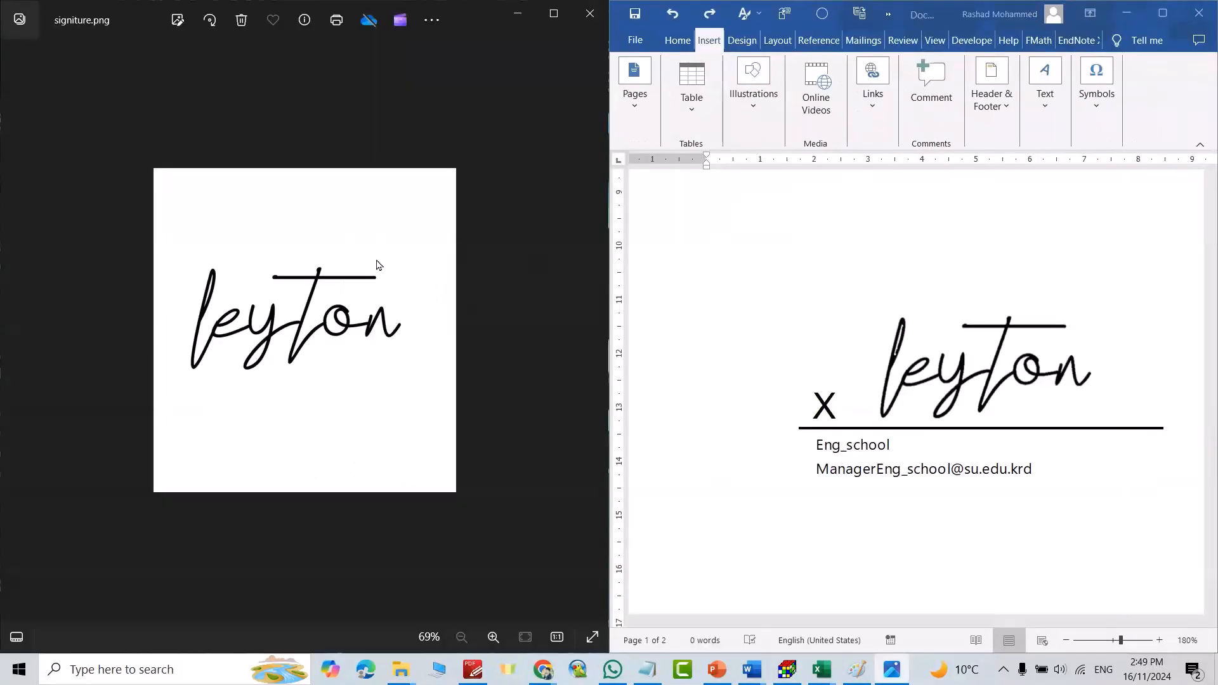
pyautogui.moveTo(388, 309)
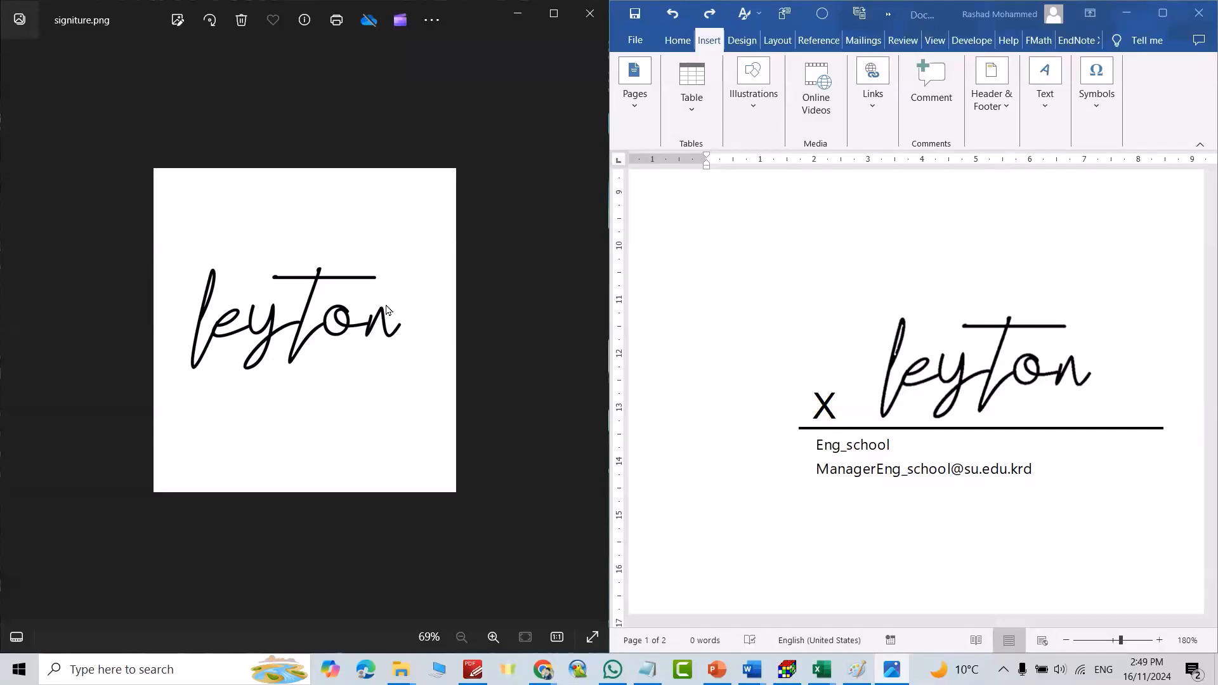
pyautogui.moveTo(365, 274)
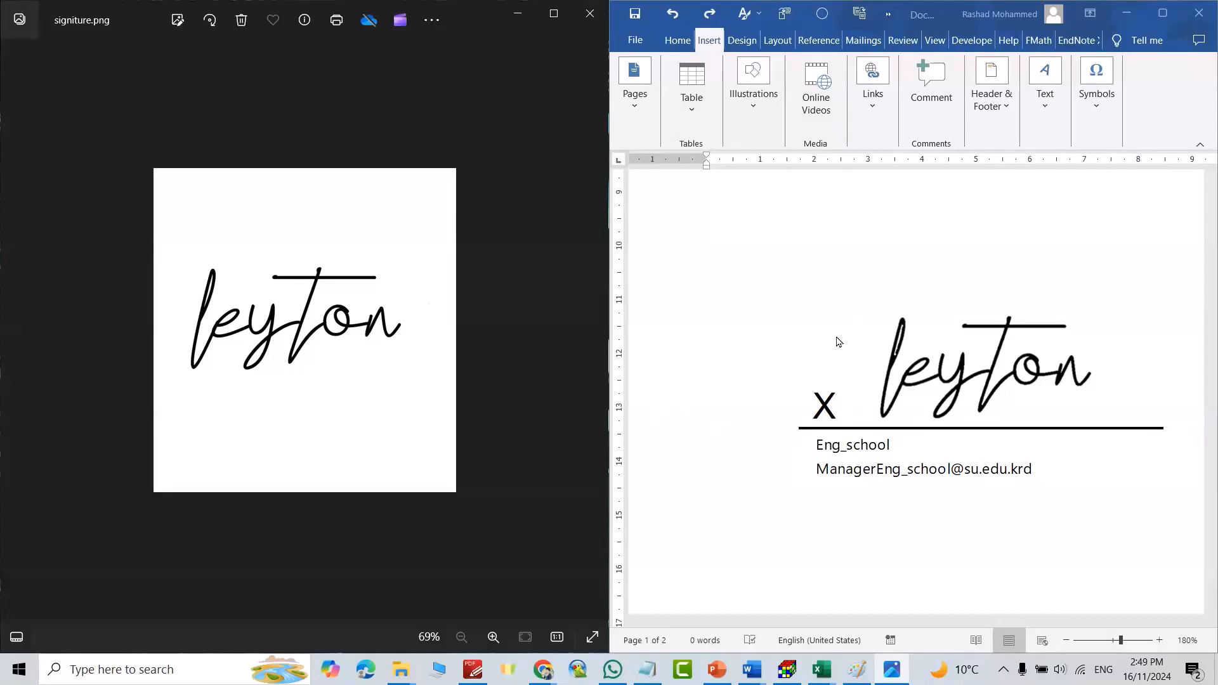
pyautogui.moveTo(815, 341)
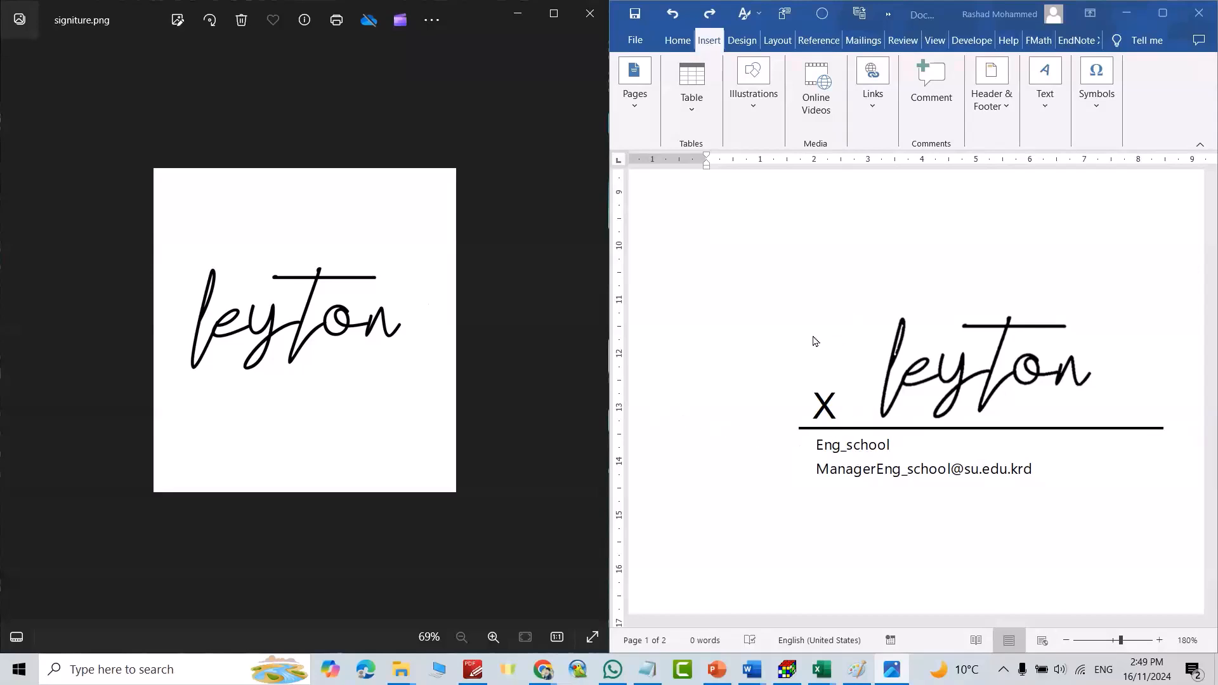
pyautogui.moveTo(811, 338)
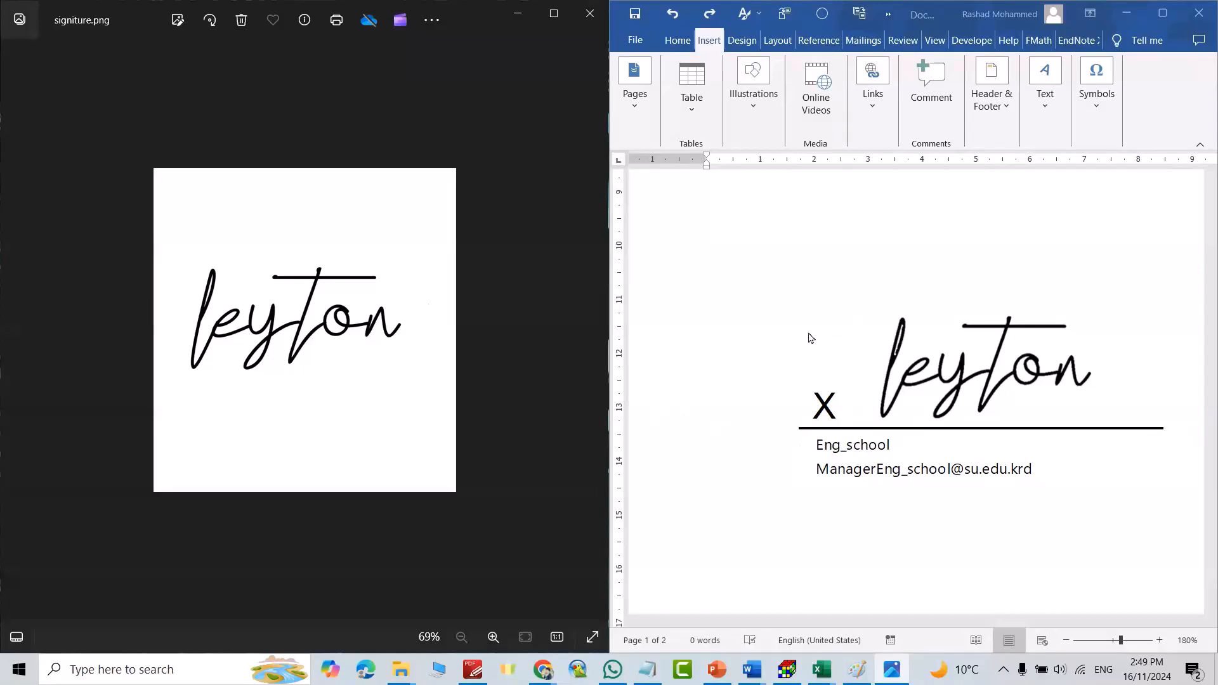
pyautogui.moveTo(292, 305)
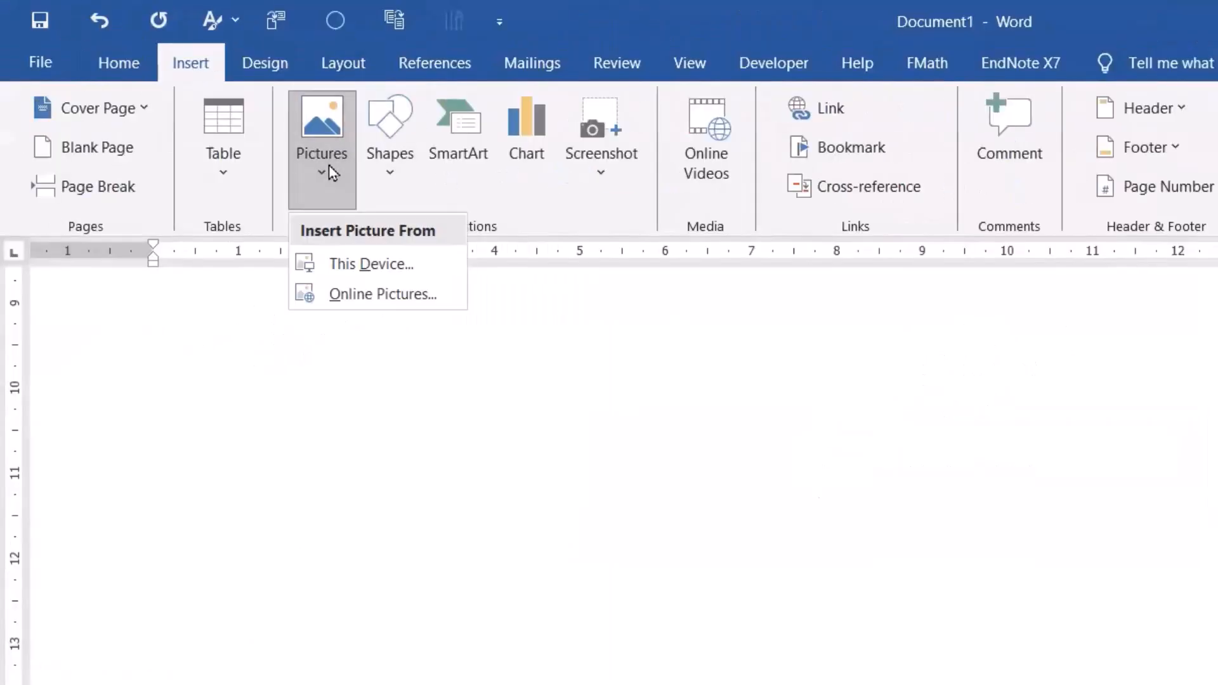
# Insert the leyton 'signiture' picture from the Desktop via Pictures > This Device
pyautogui.click(371, 264)
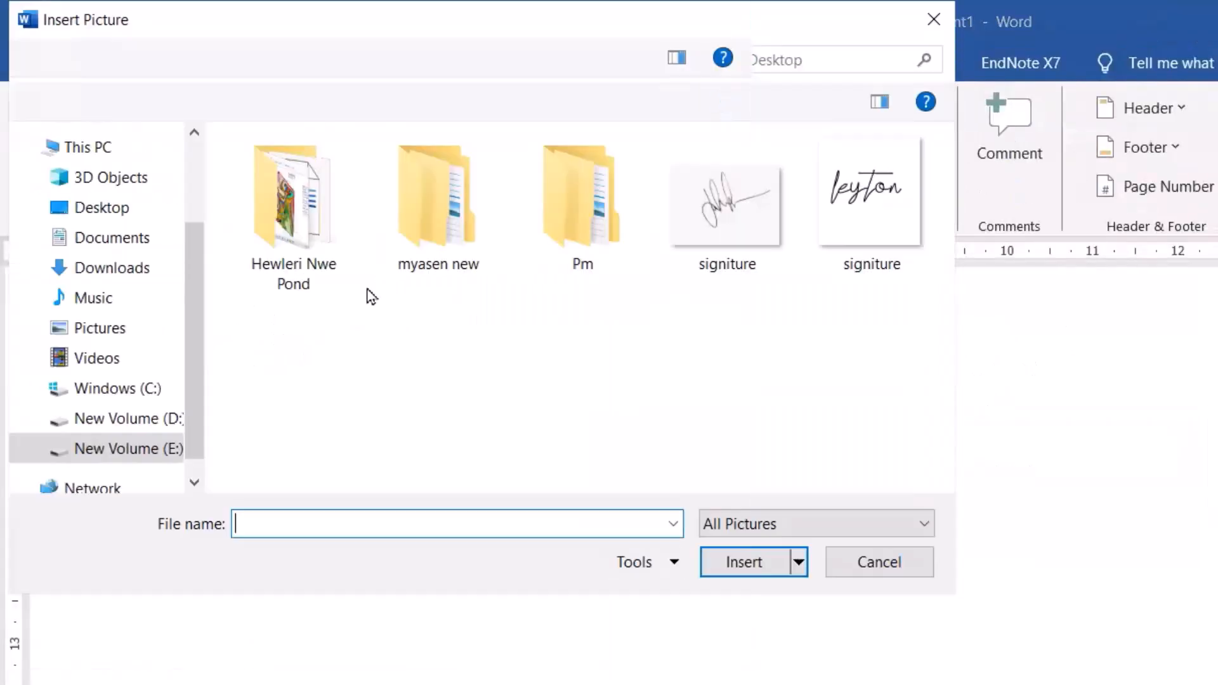
pyautogui.click(871, 194)
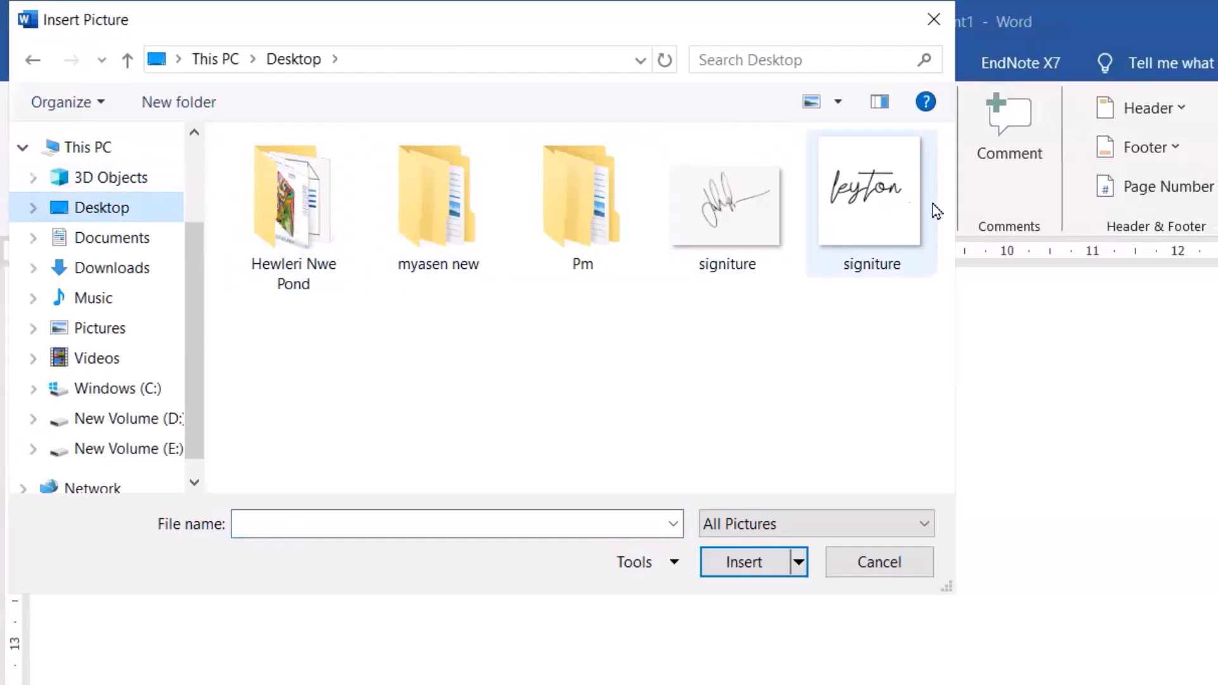
pyautogui.click(871, 190)
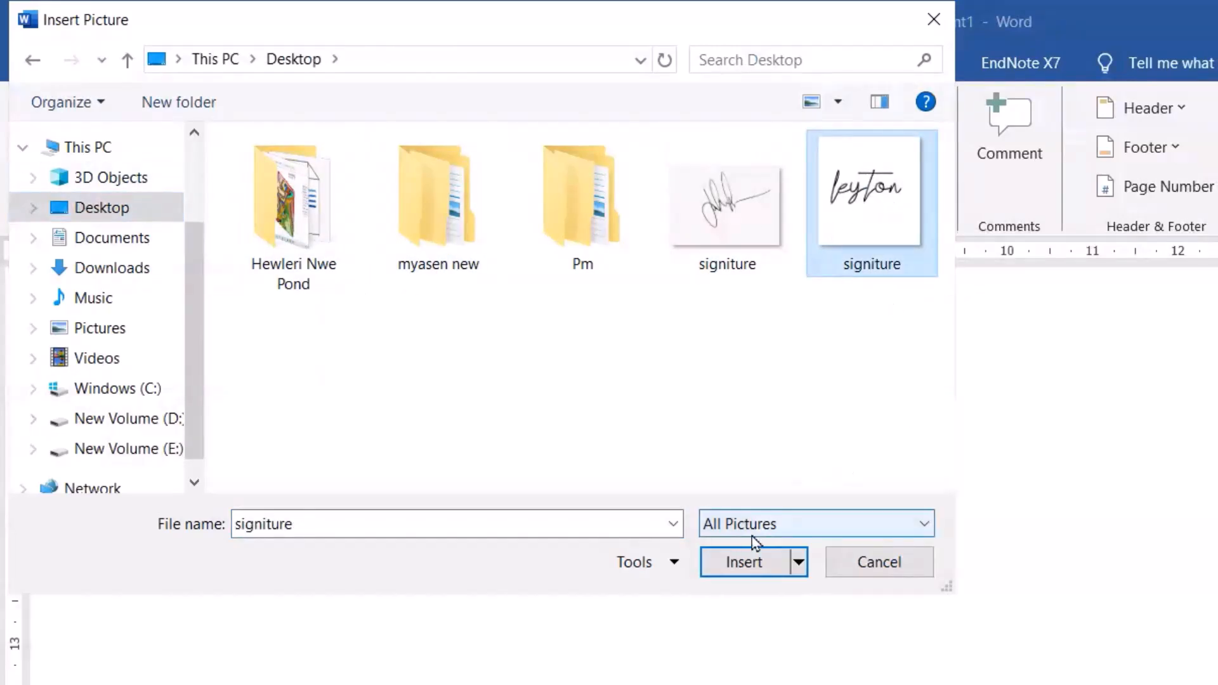
pyautogui.click(742, 563)
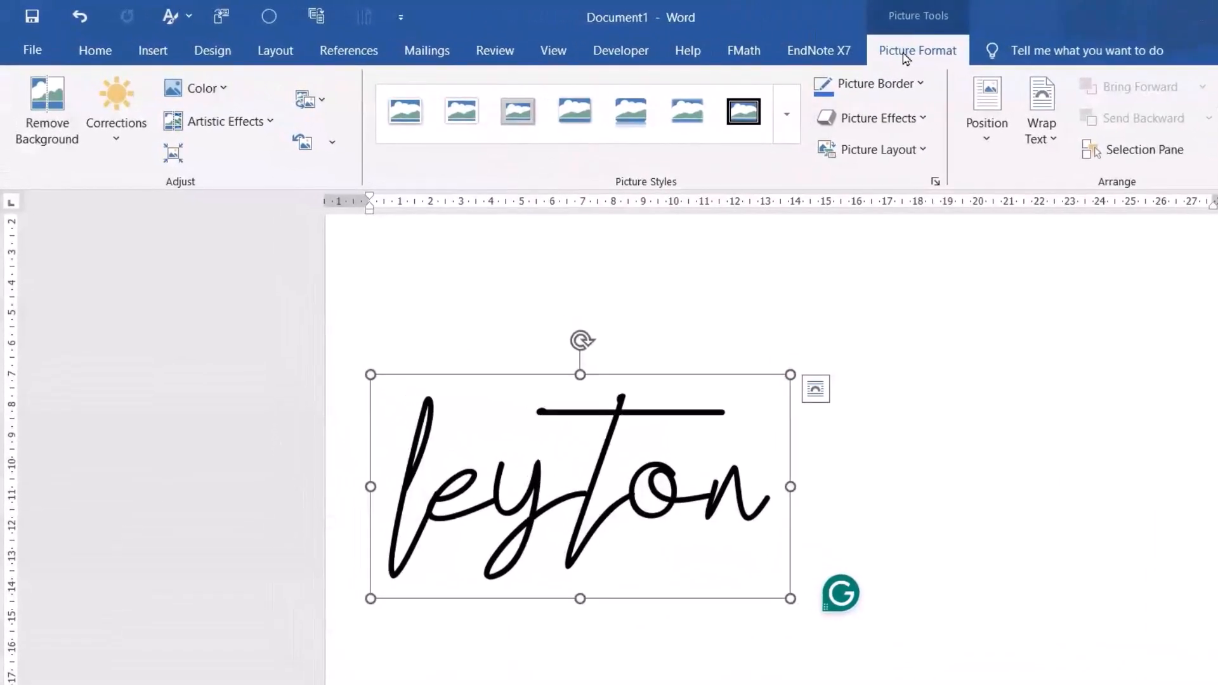
pyautogui.moveTo(176, 194)
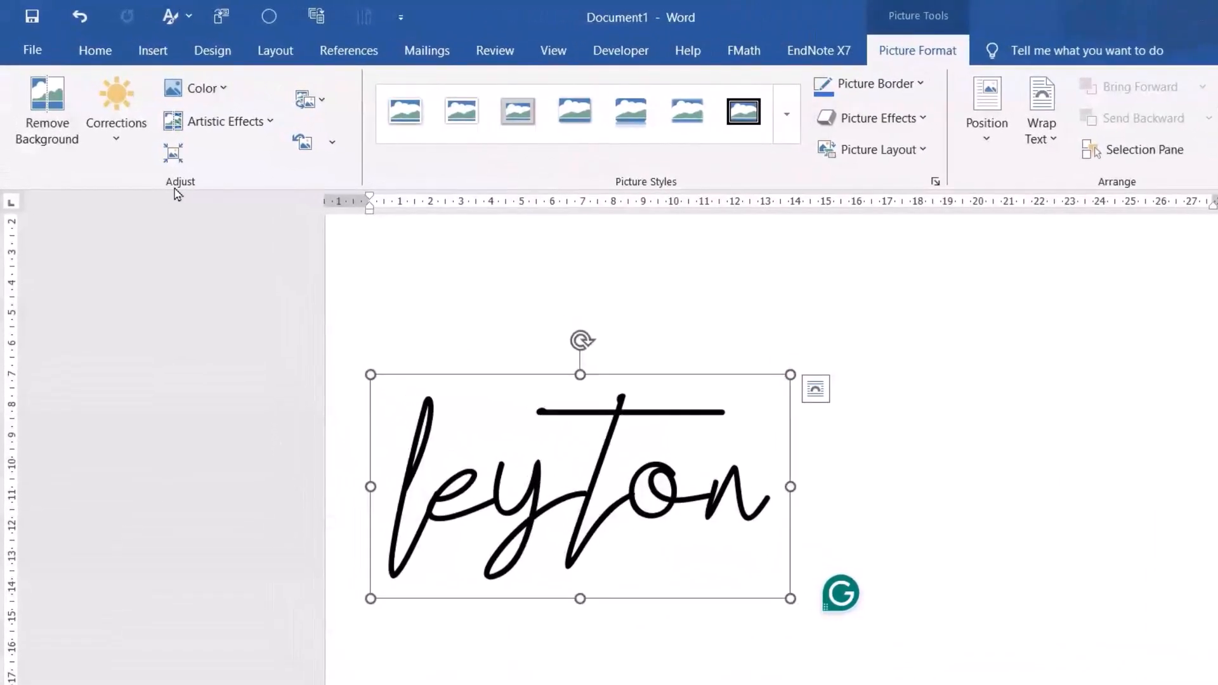
# Select the inserted signature picture and bring up its Picture Format tools
pyautogui.click(201, 88)
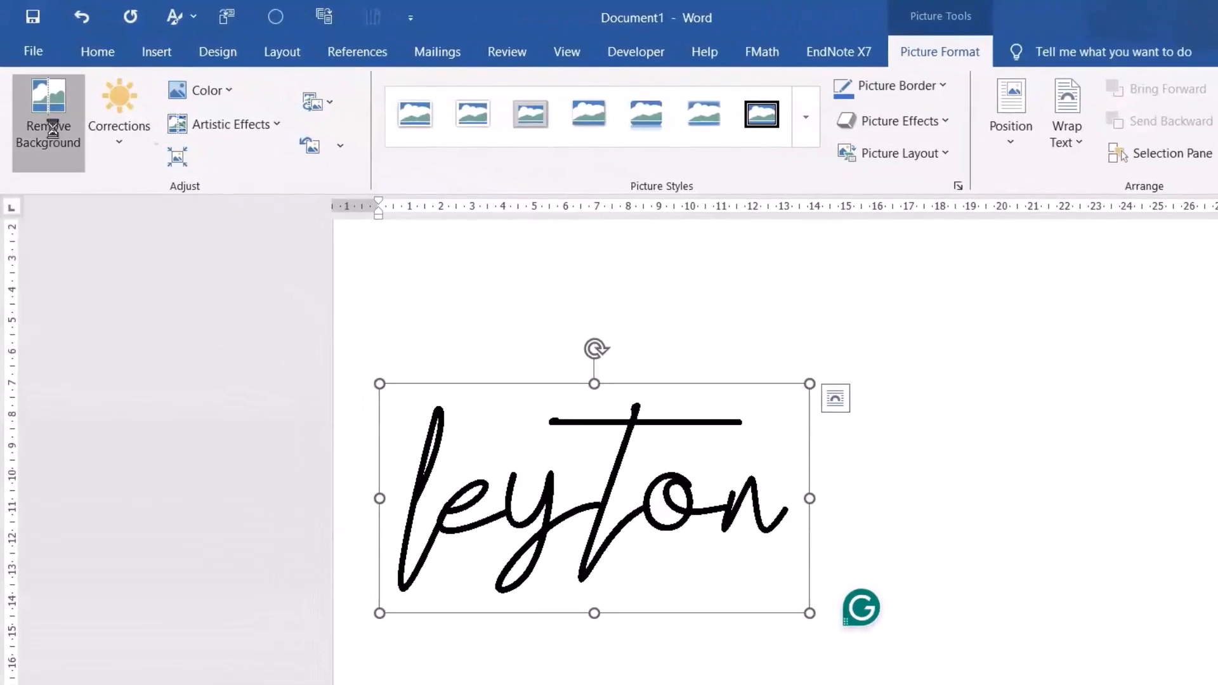
# Remove the picture's white background, marking handwriting areas to keep and leftovers to remove
pyautogui.click(47, 123)
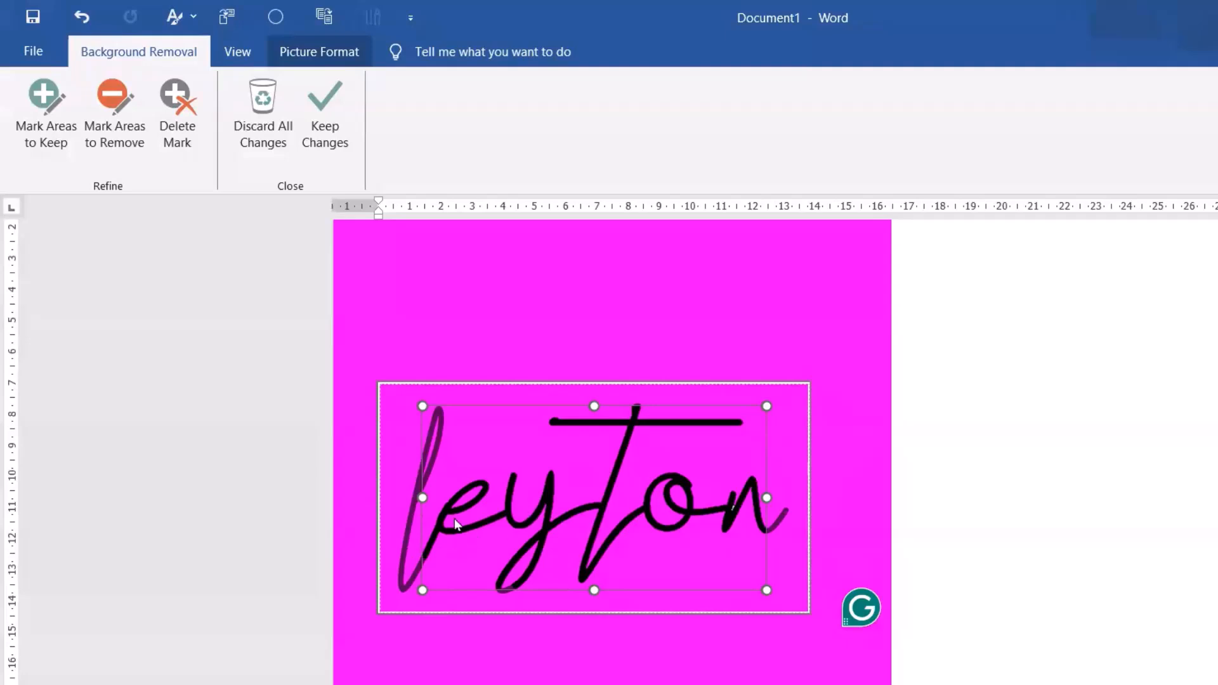
pyautogui.moveTo(115, 125)
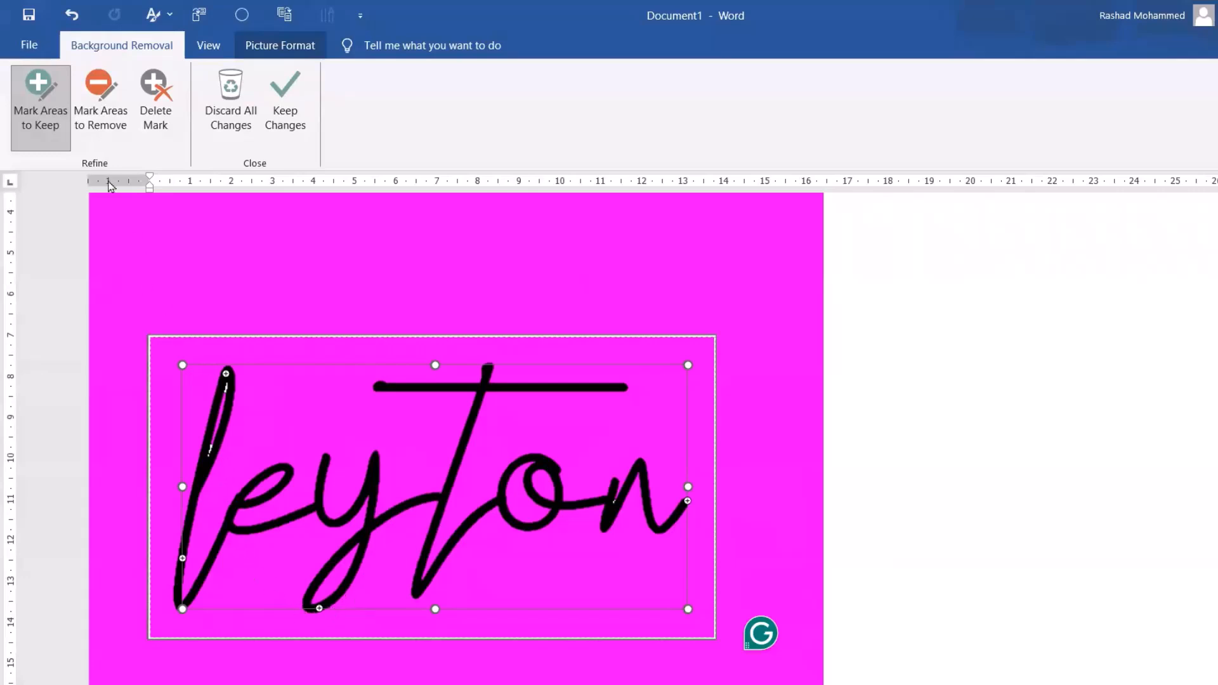
pyautogui.click(100, 102)
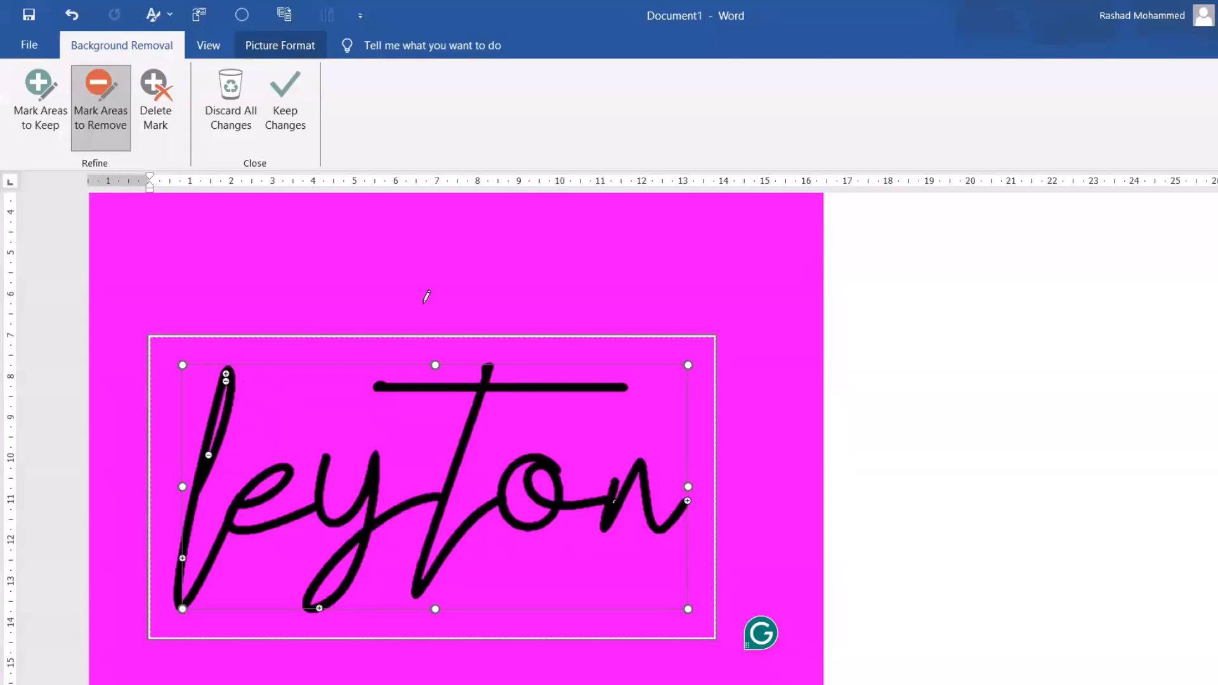
pyautogui.click(284, 101)
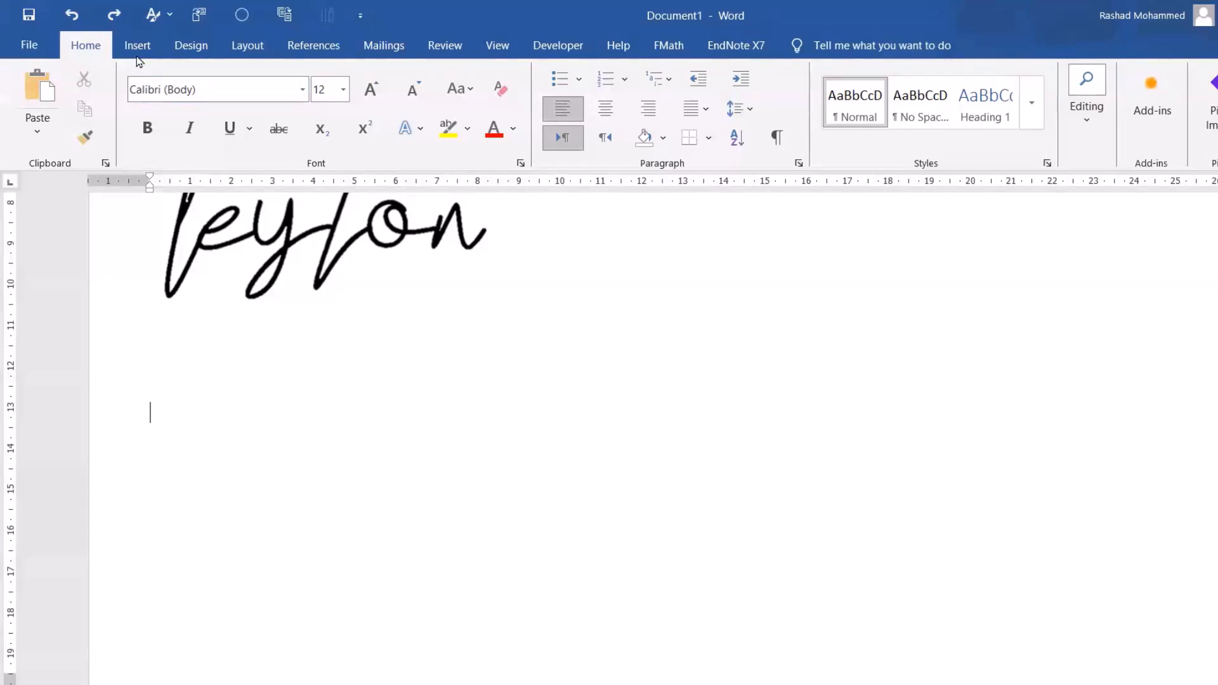
# Add a signature line for signer Eng-School, title Manager, with the sign date hidden
pyautogui.click(137, 45)
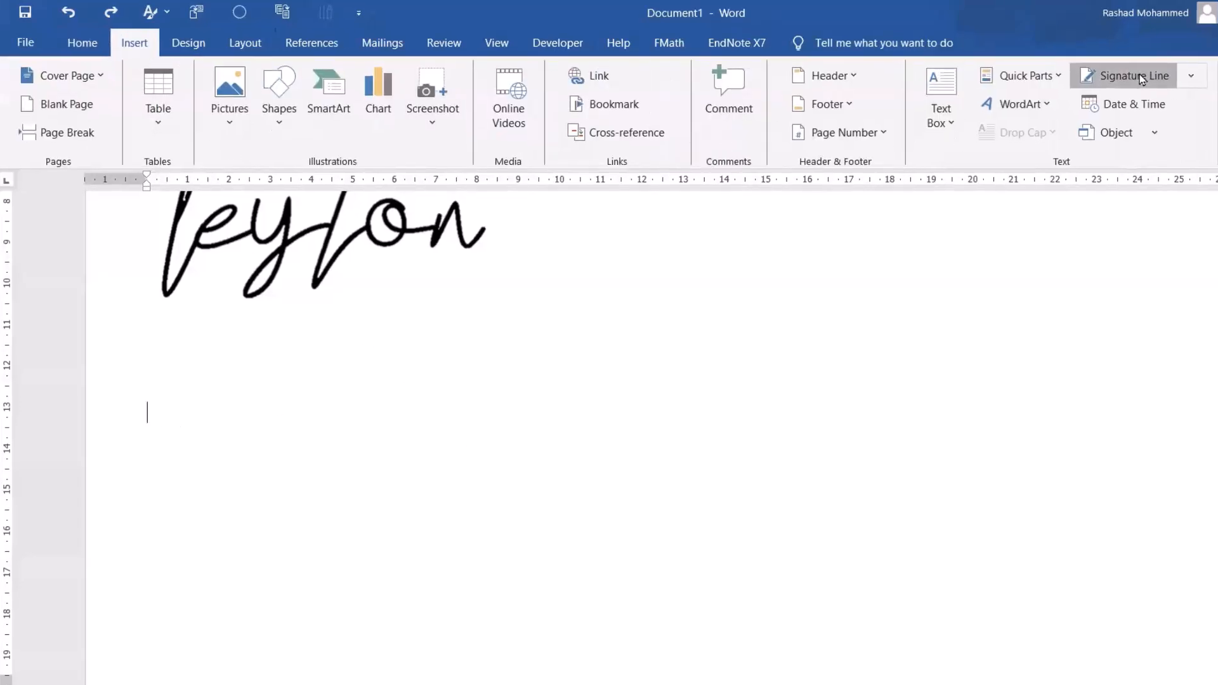
pyautogui.click(1134, 75)
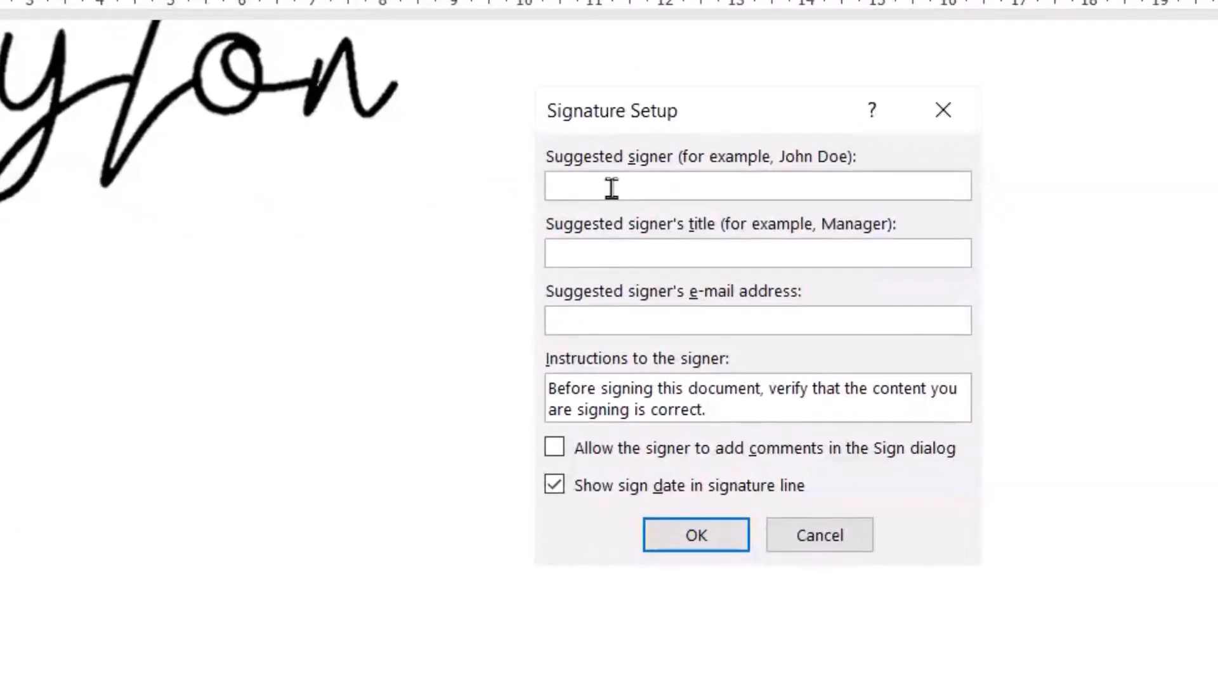
pyautogui.write('Eng')
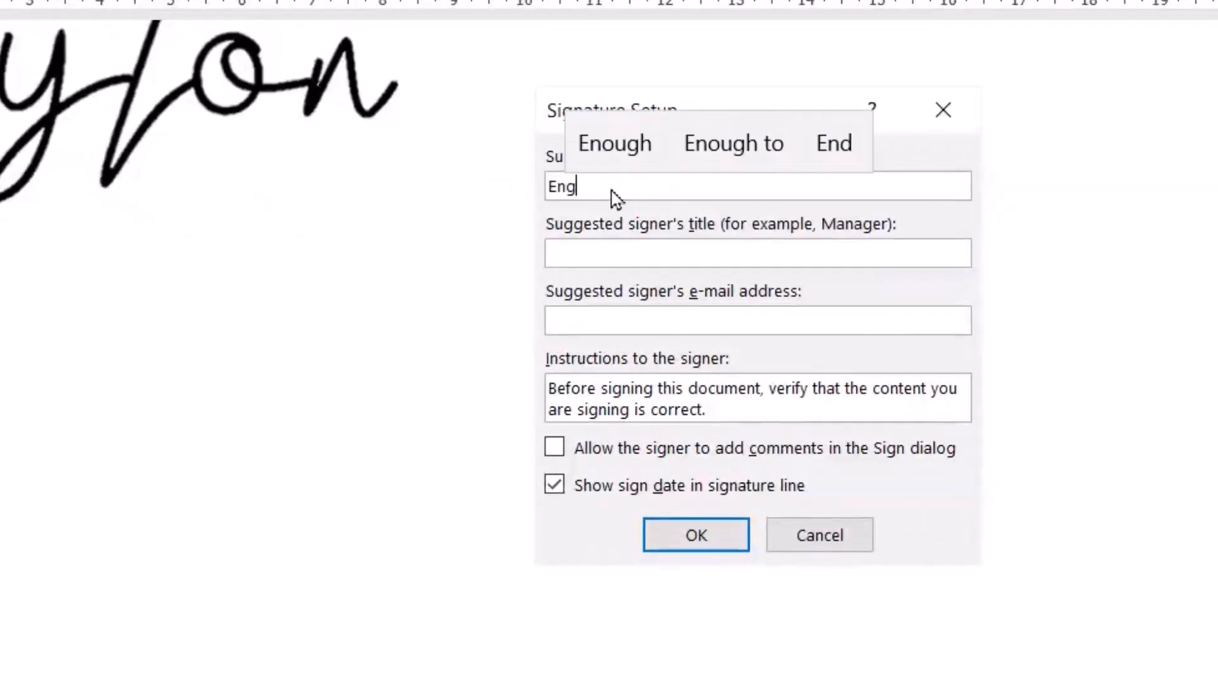
pyautogui.write('-Sch')
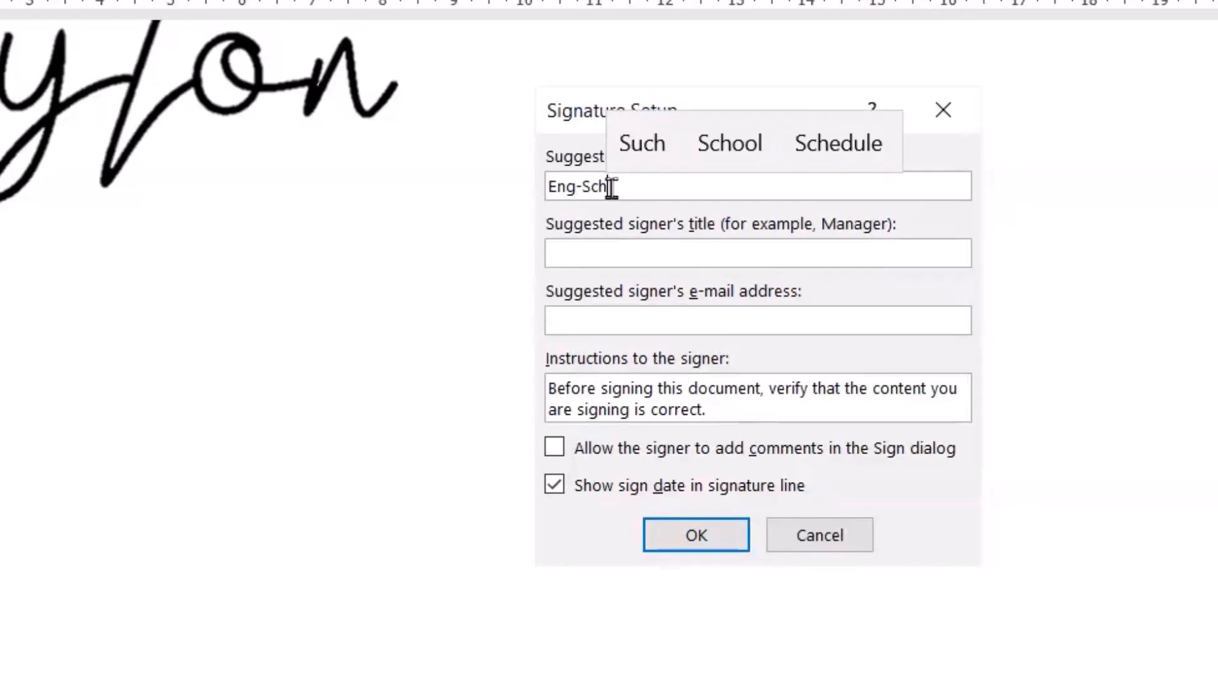
pyautogui.write('Manager')
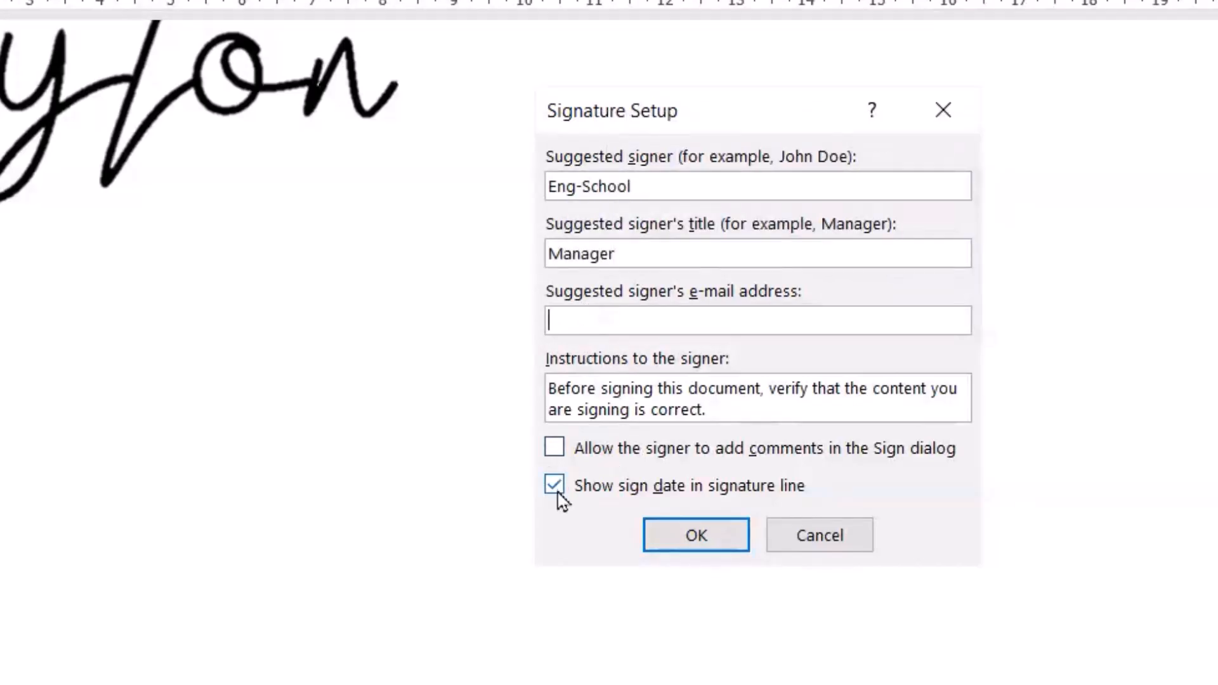
pyautogui.click(554, 485)
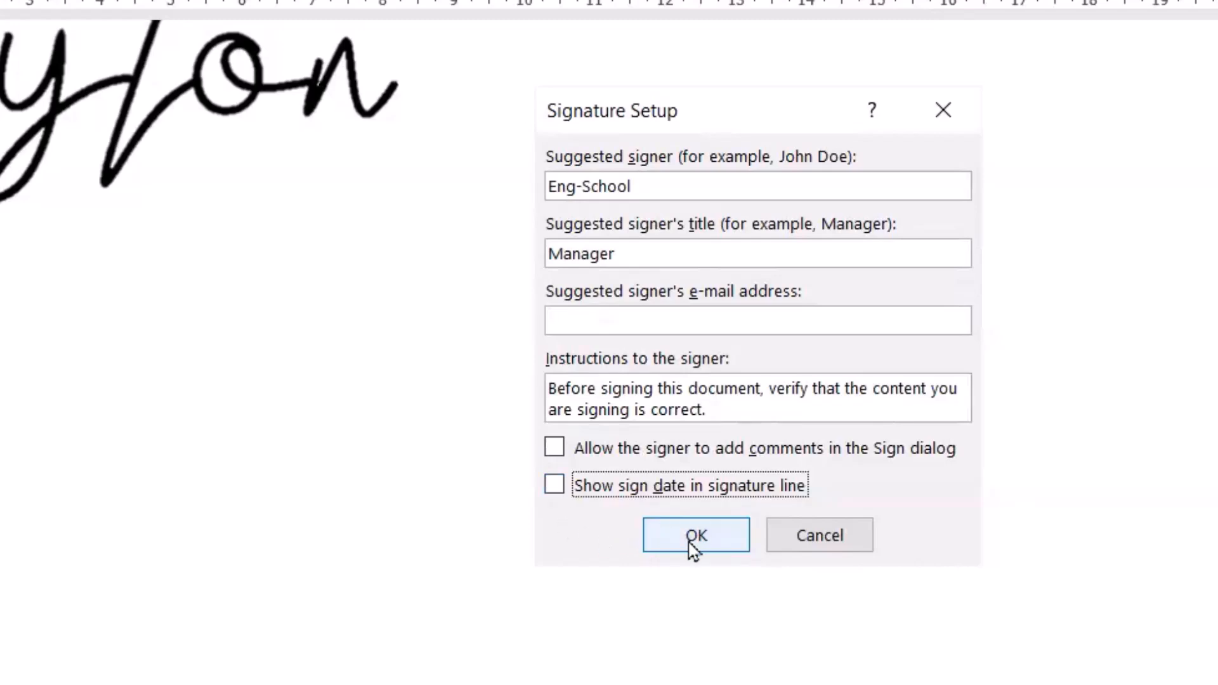
pyautogui.click(695, 535)
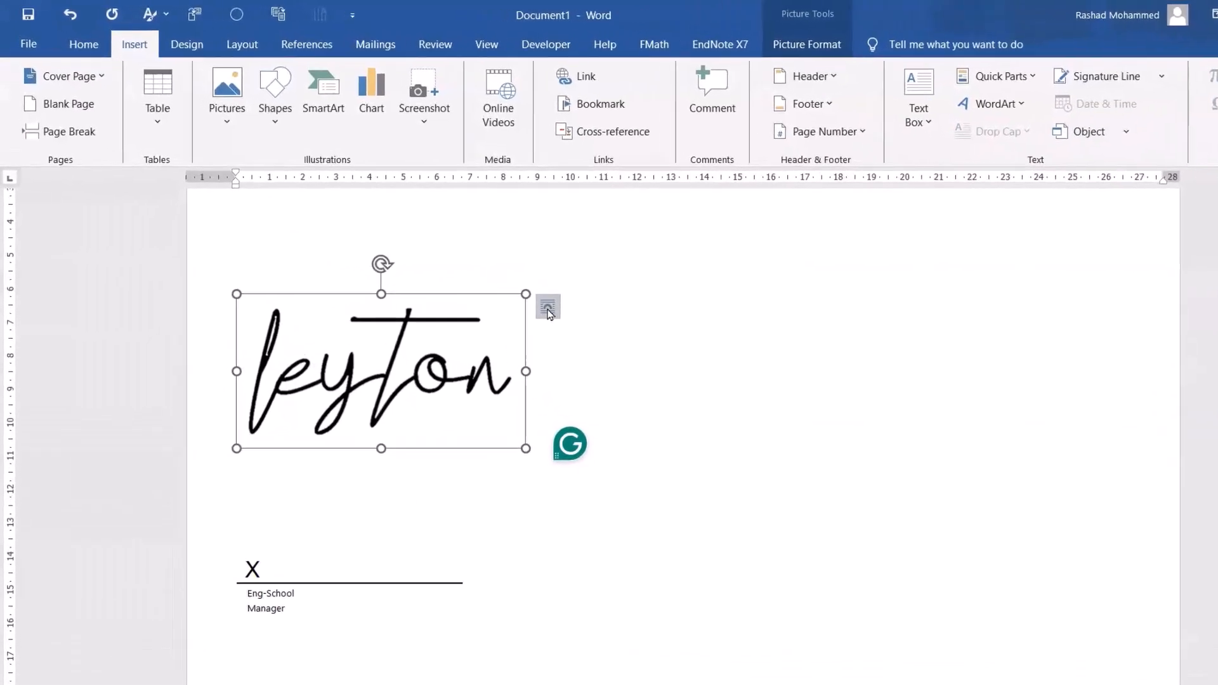
# Set the leyton image to Behind Text and place it on the signature line beside the X
pyautogui.click(548, 307)
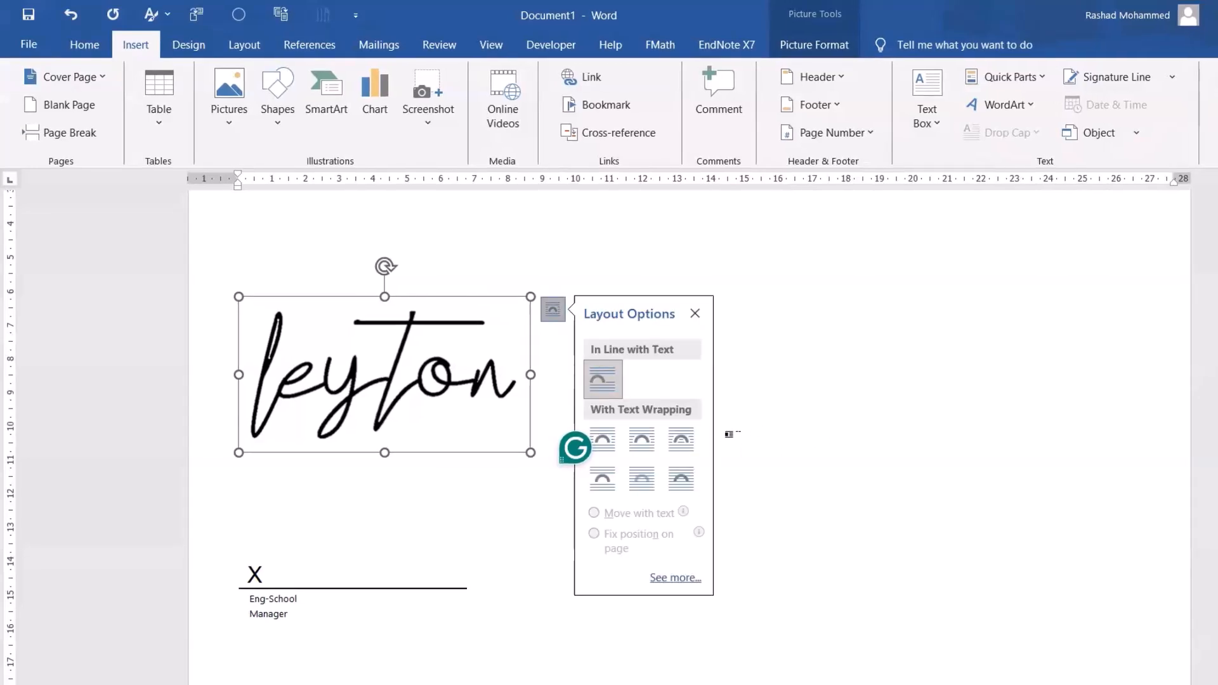
pyautogui.moveTo(680, 479)
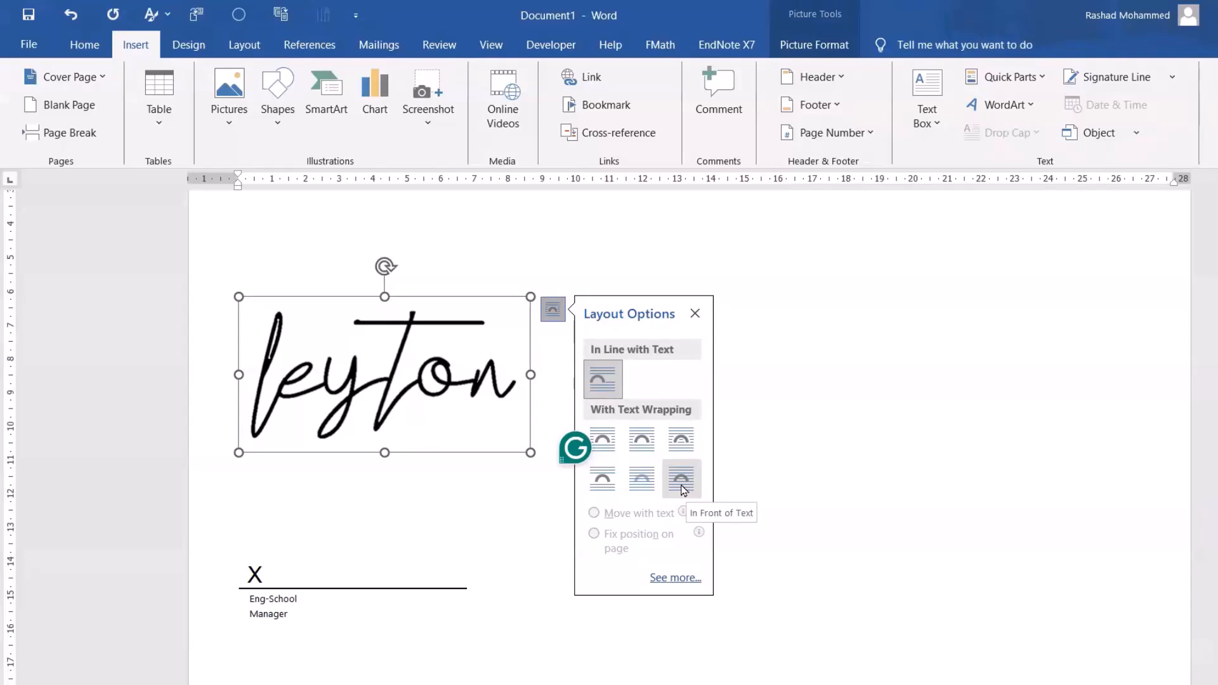
pyautogui.moveTo(641, 478)
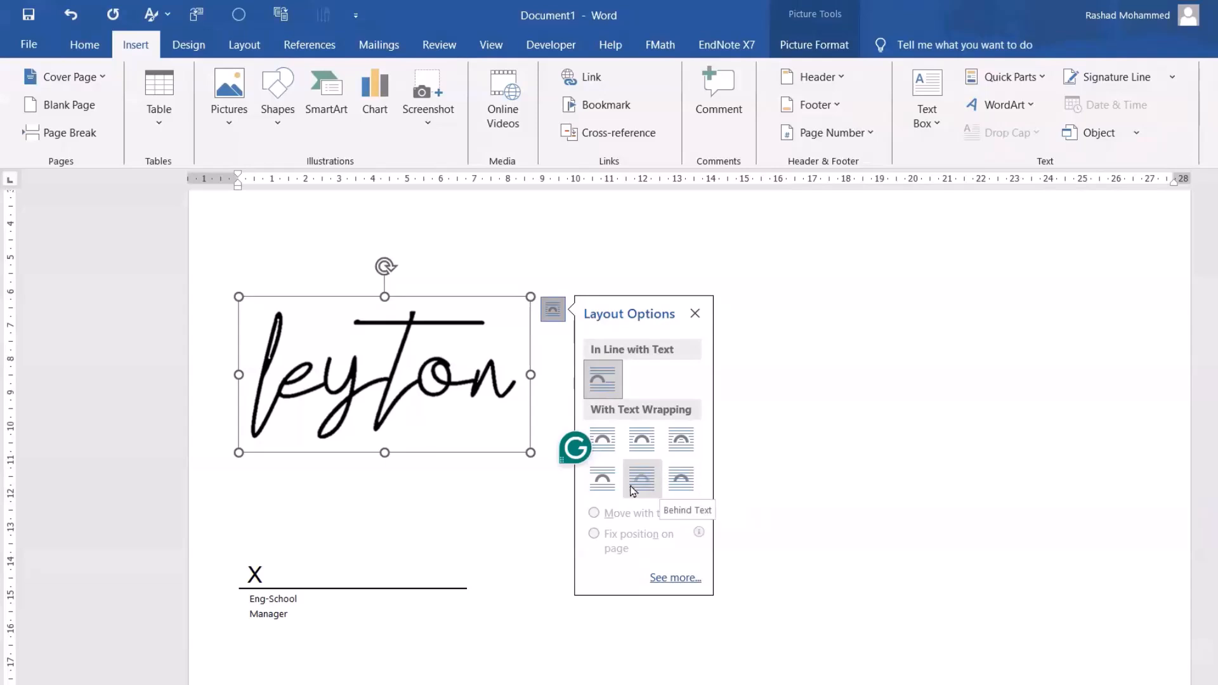
pyautogui.click(680, 478)
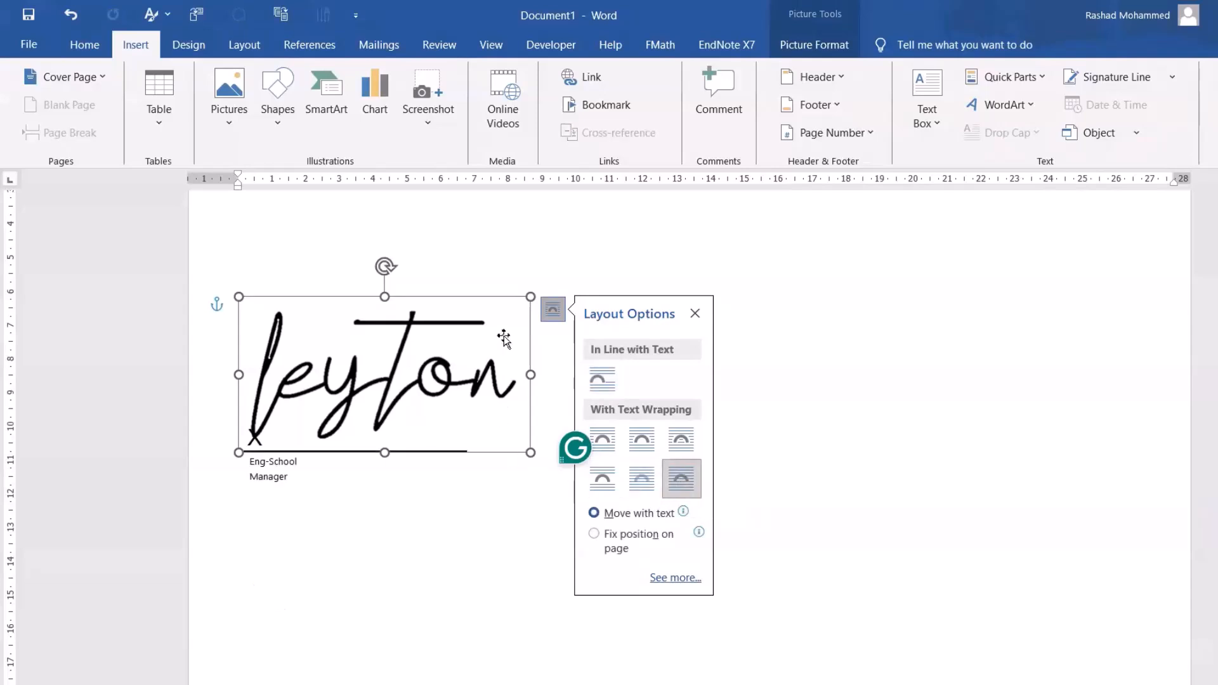
pyautogui.click(694, 313)
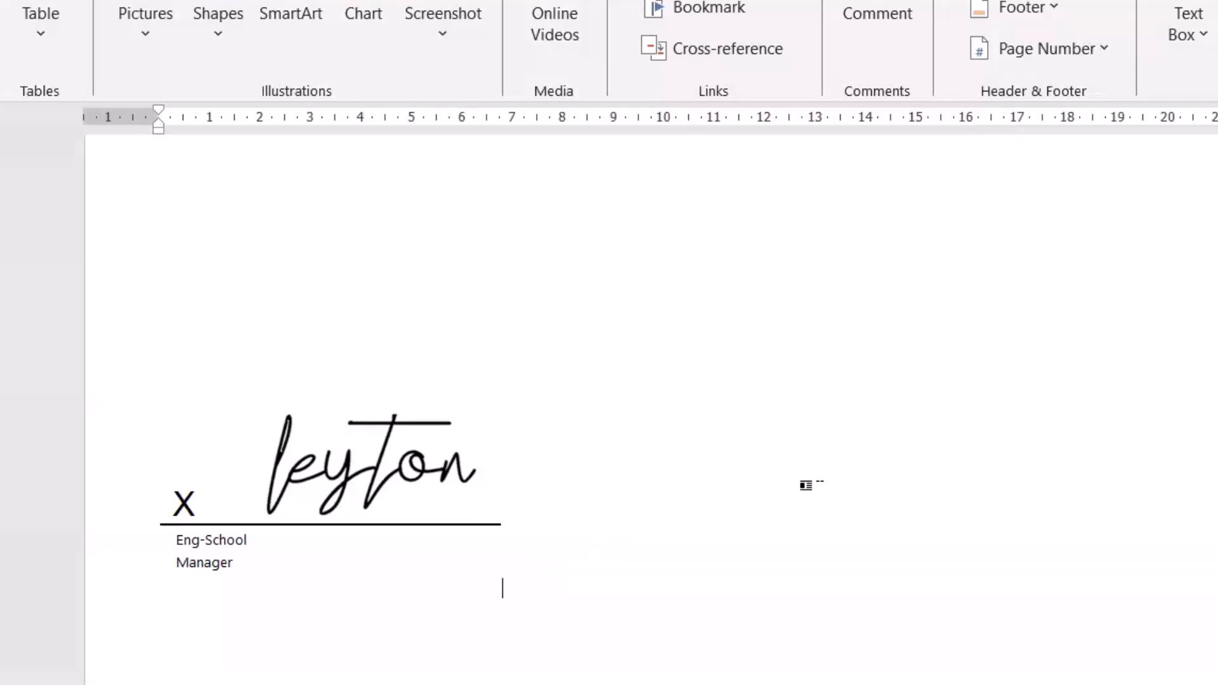
pyautogui.moveTo(659, 480)
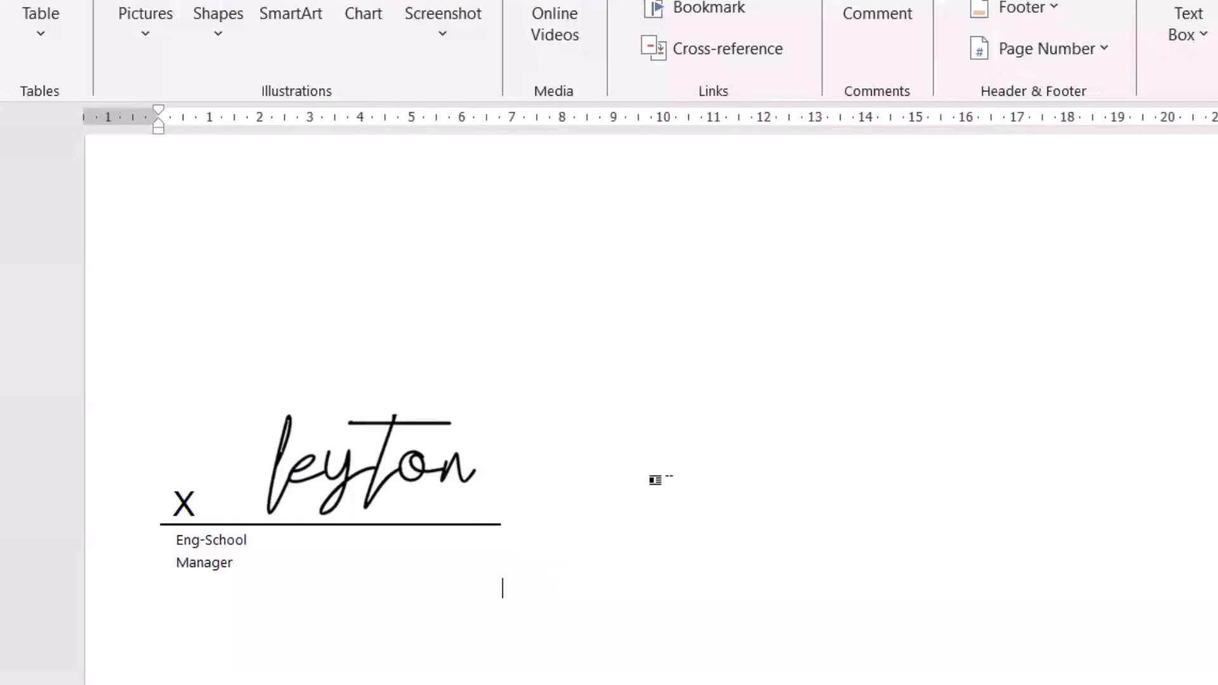
pyautogui.moveTo(151, 366)
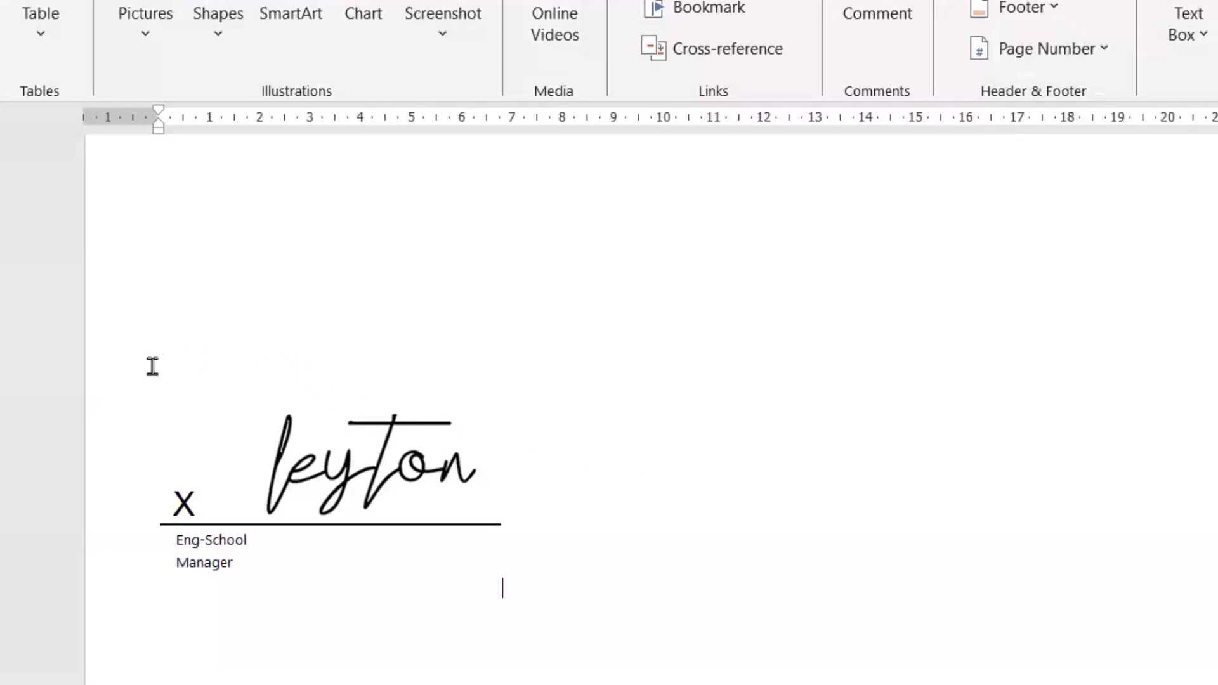
pyautogui.click(341, 465)
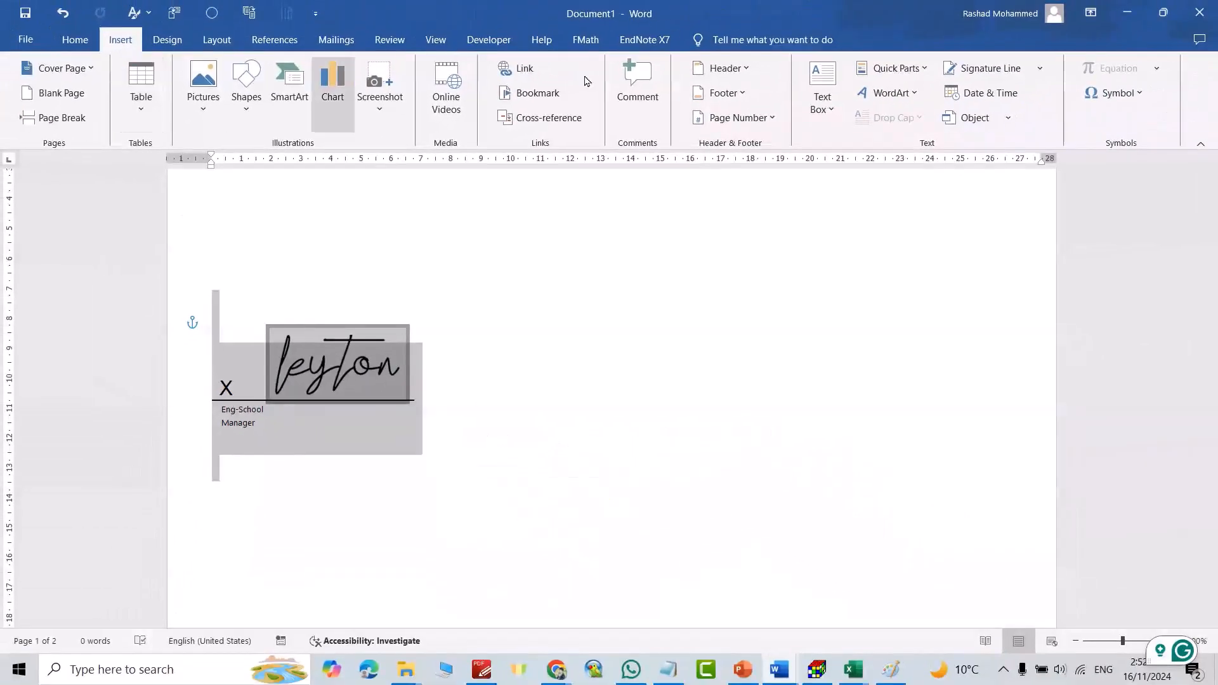
# Save the selected signature block to the Quick Part Gallery as 'My Signiture'
pyautogui.click(891, 68)
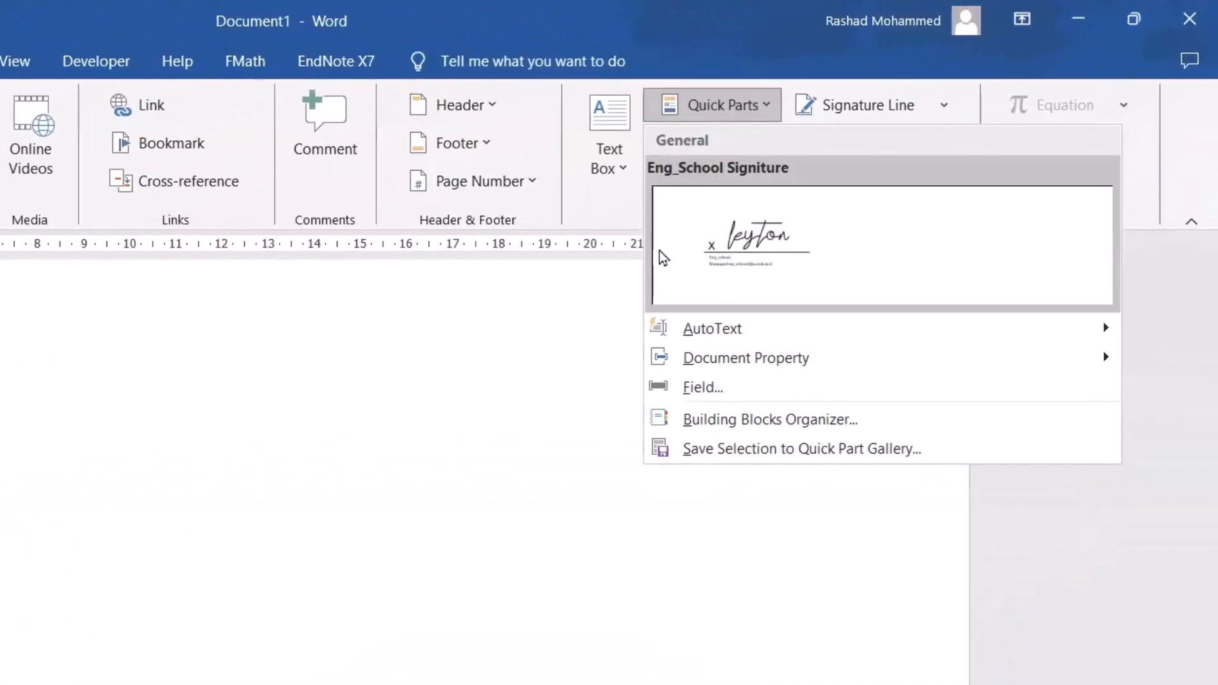
pyautogui.moveTo(742, 462)
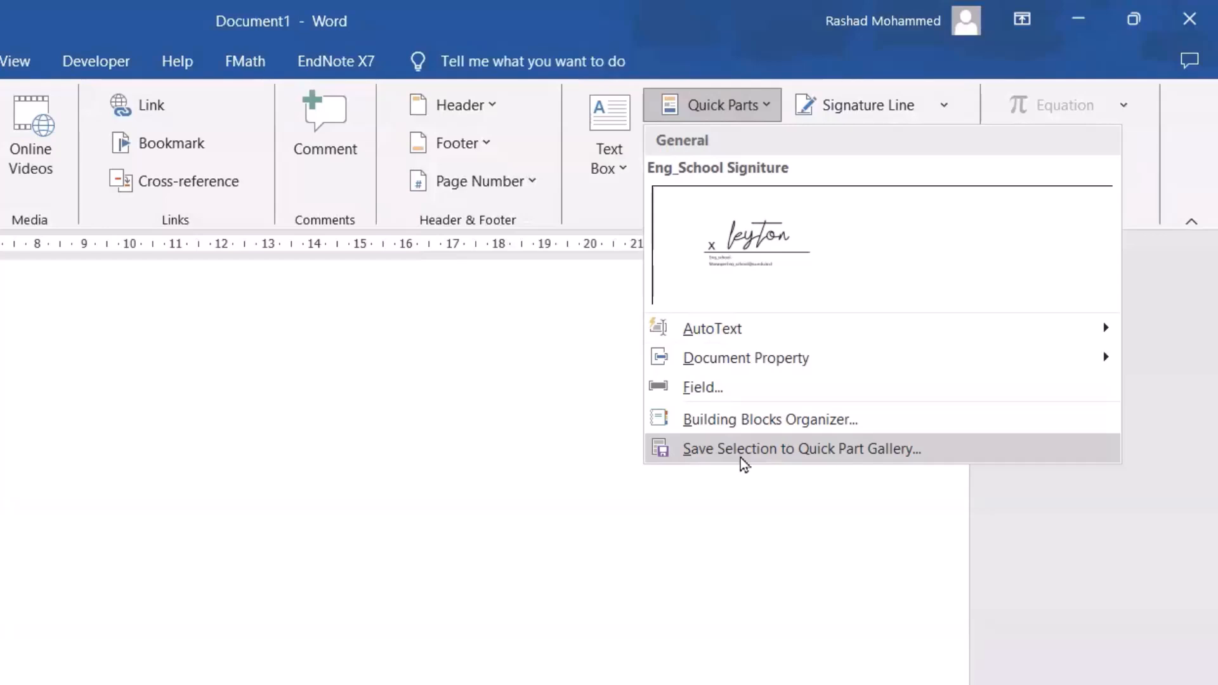
pyautogui.click(801, 448)
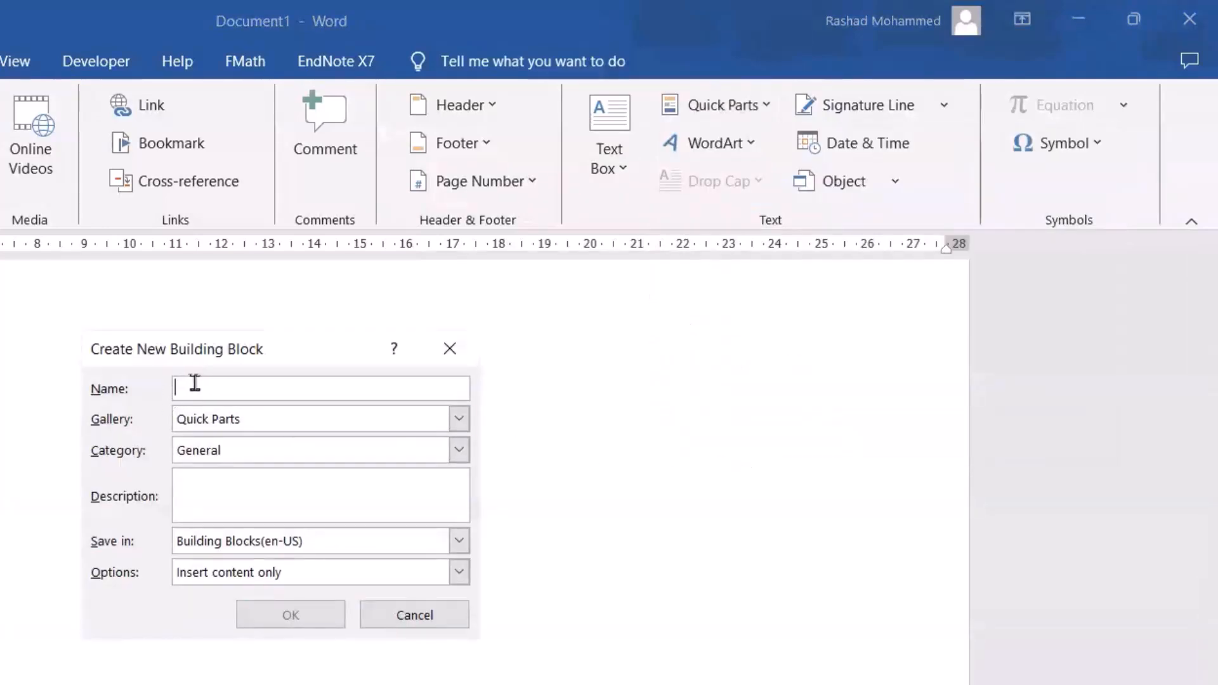
pyautogui.write('My Signiture')
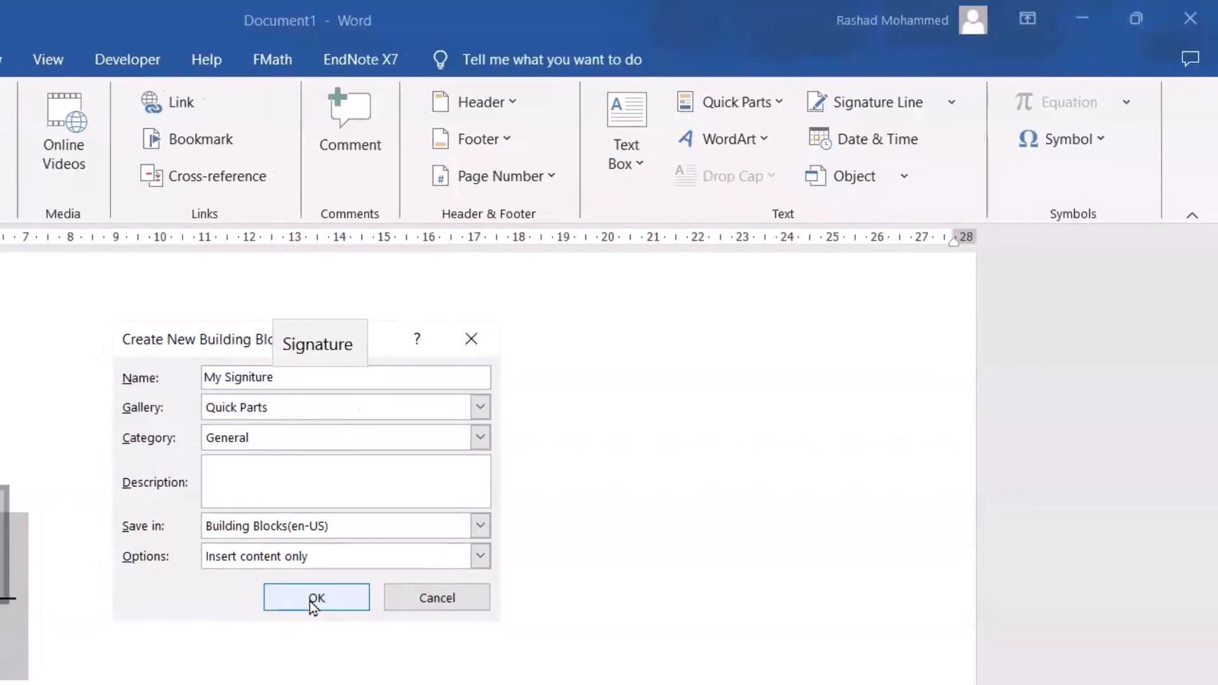
pyautogui.click(315, 598)
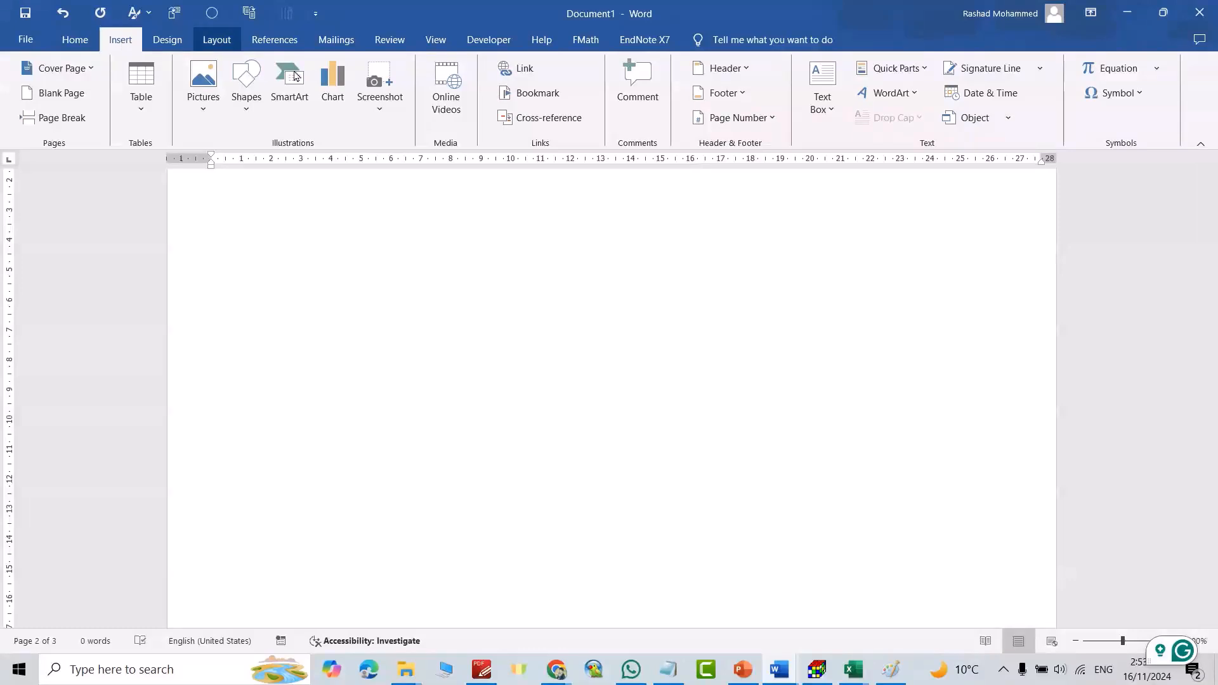
# Insert the My Signiture Quick Part onto the second page and deselect it
pyautogui.click(894, 69)
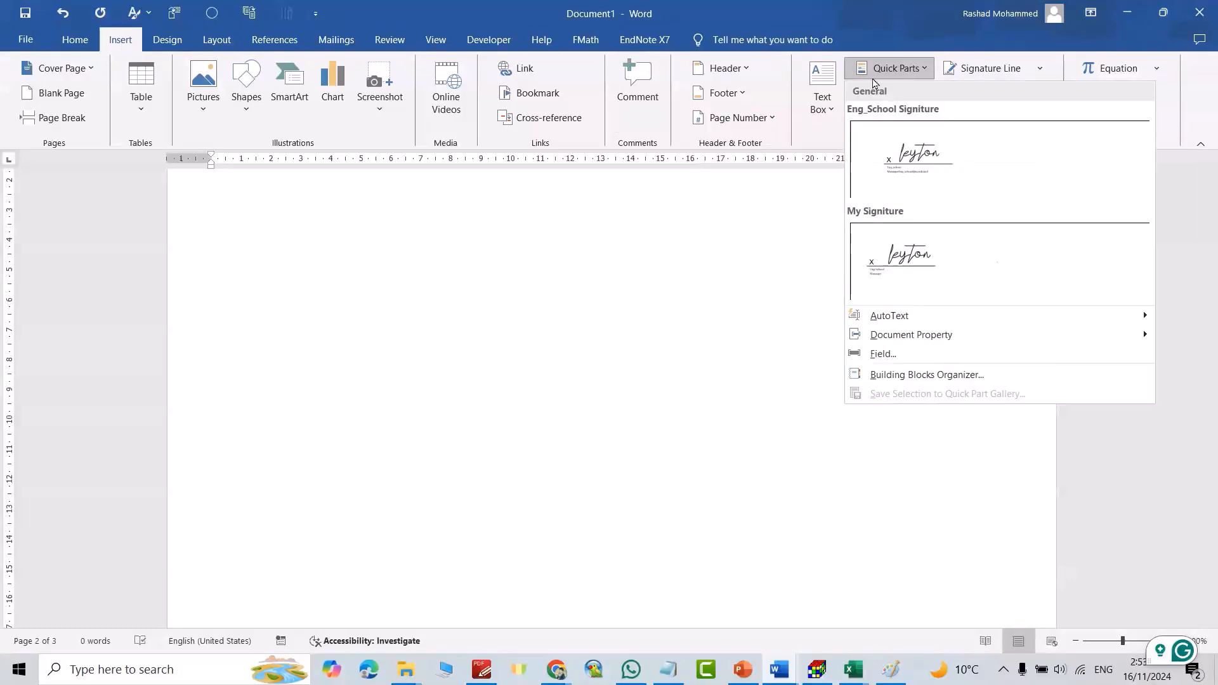
pyautogui.moveTo(917, 160)
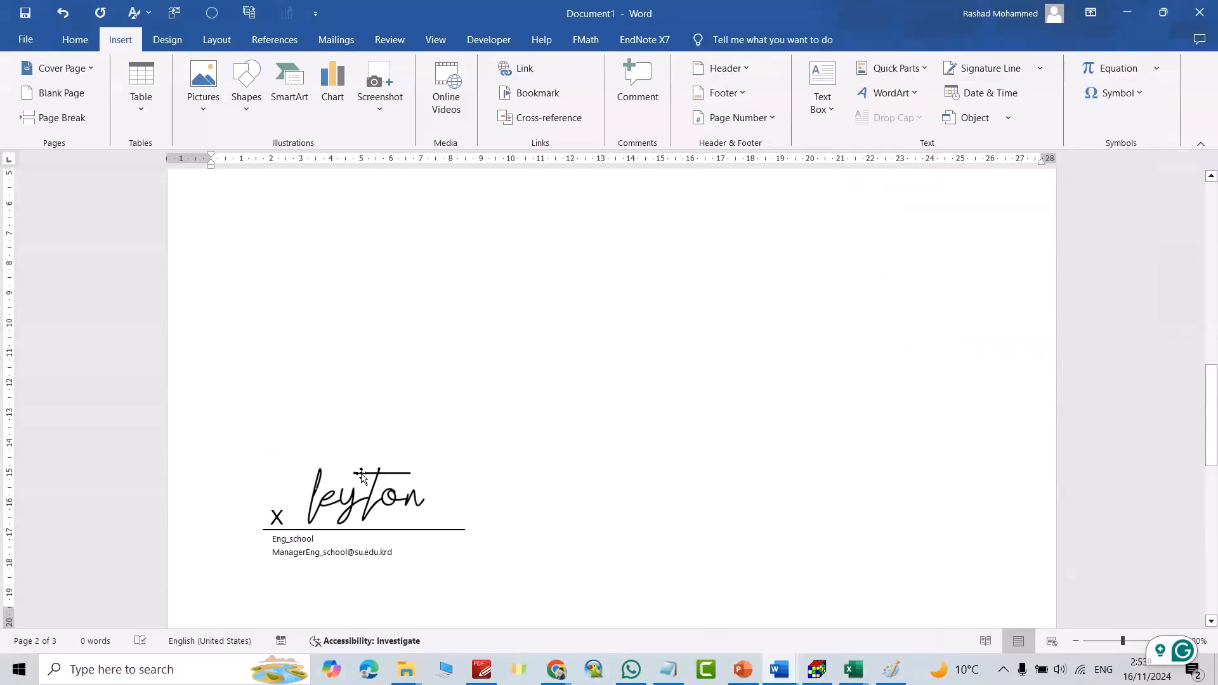
pyautogui.click(212, 593)
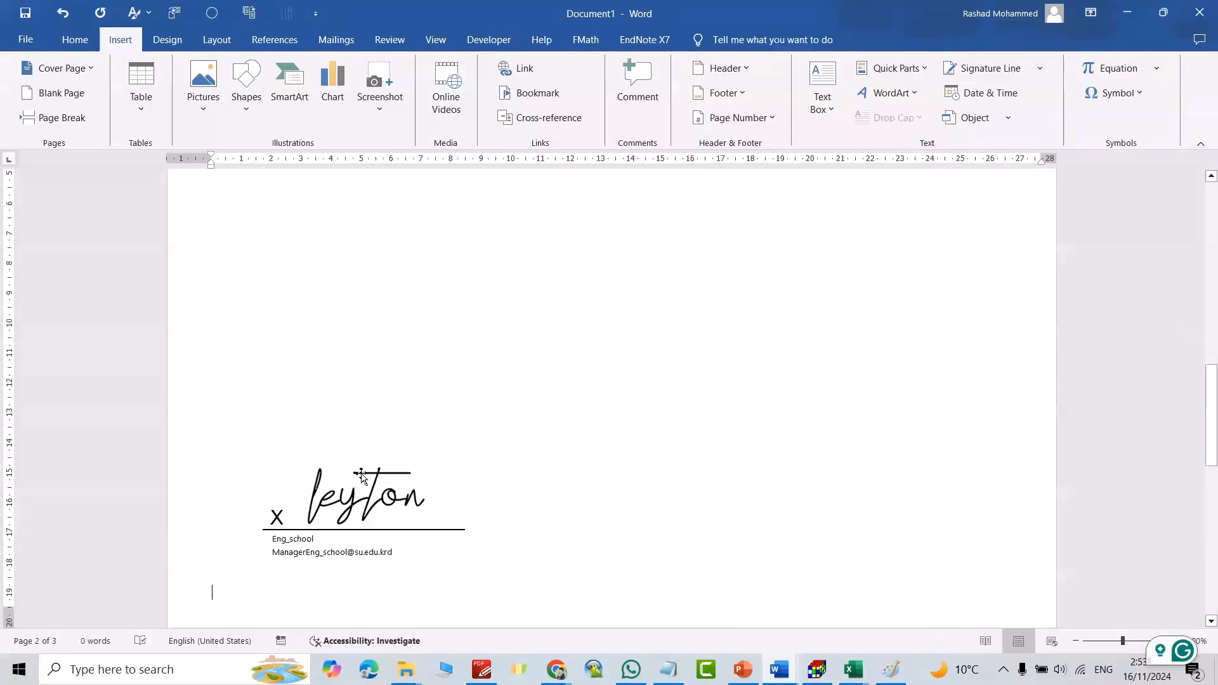